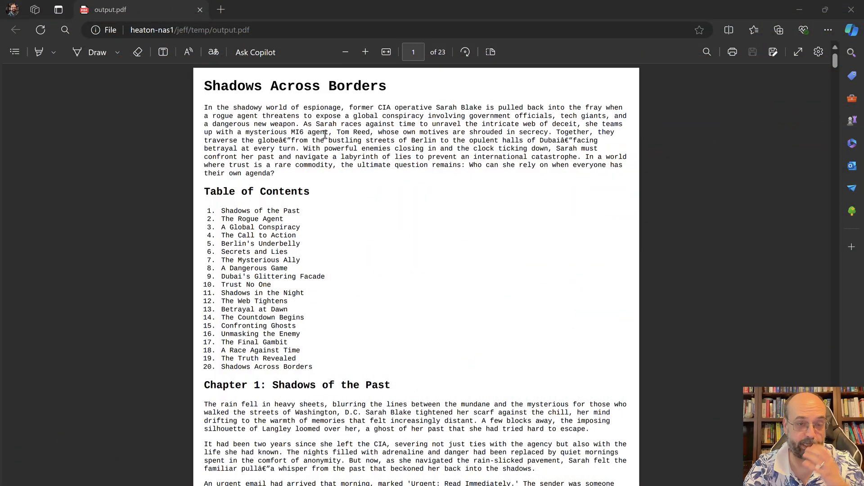
mouse_move(308, 161)
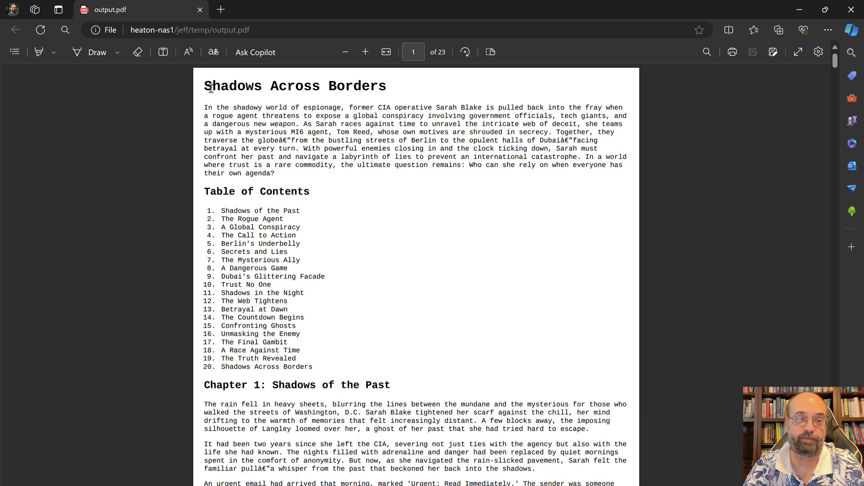
Select a title word and the synopsis paragraph on page 1, then clear the selection.
double_click(295, 87)
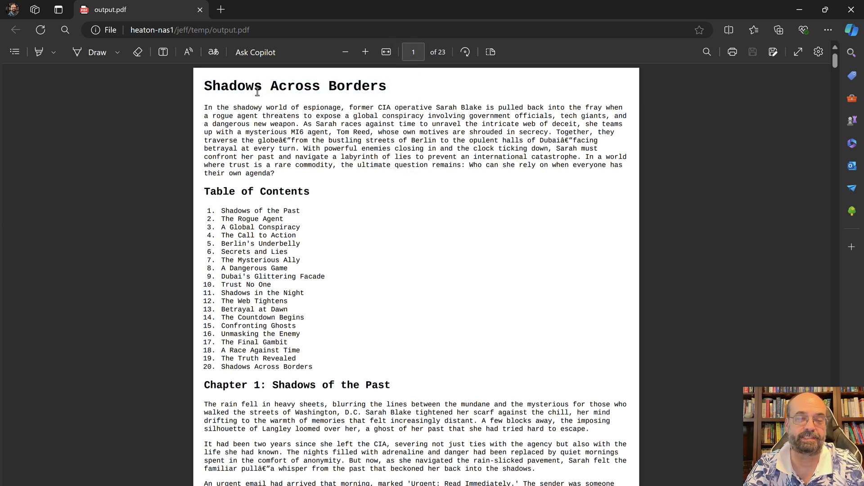
mouse_move(111, 91)
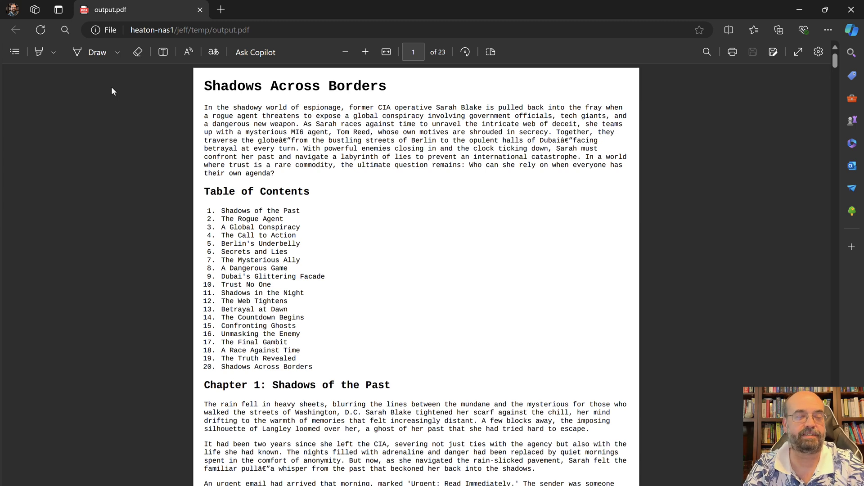
mouse_move(276, 156)
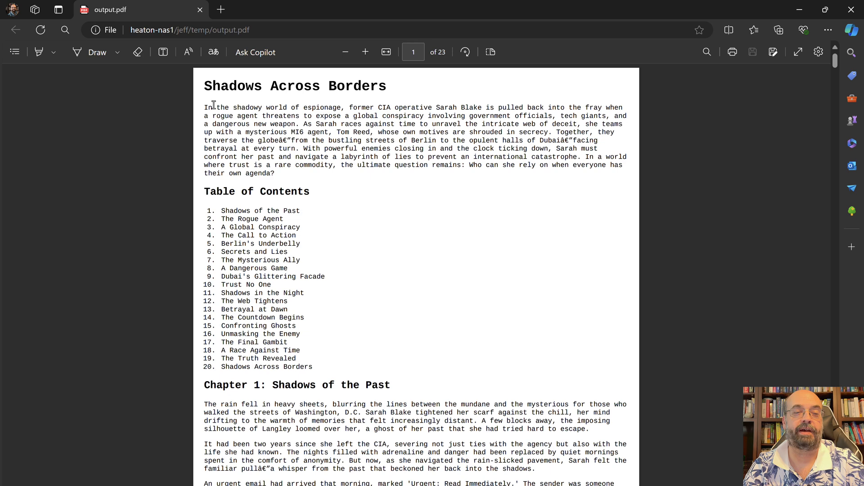
left_click_drag(206, 107, 276, 174)
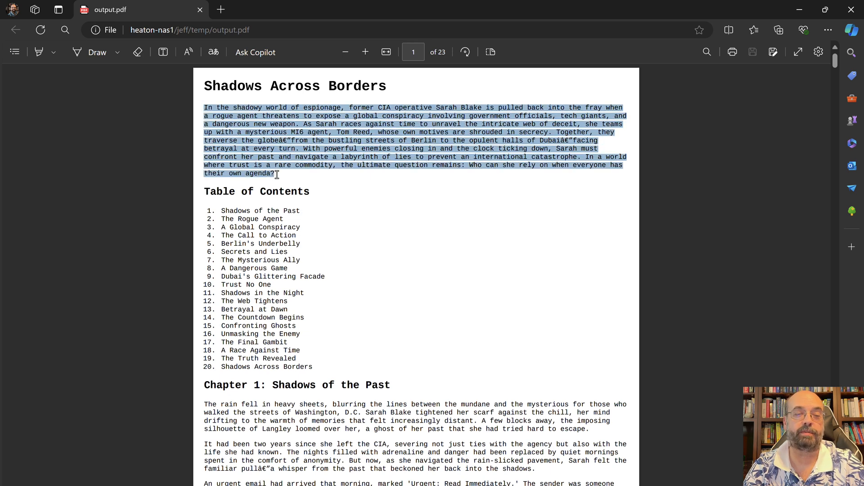
left_click(532, 184)
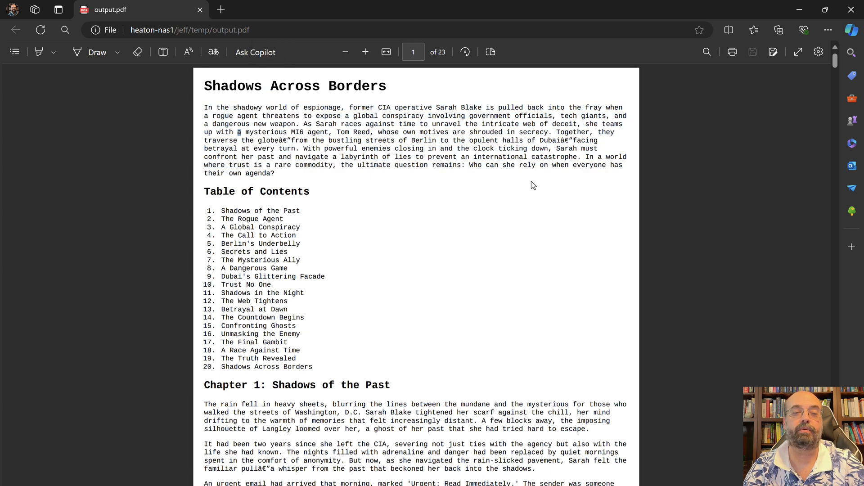
mouse_move(500, 163)
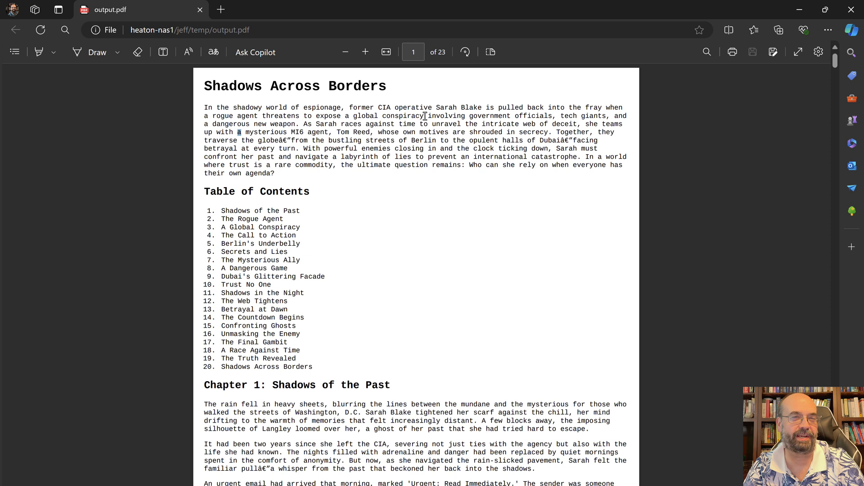
mouse_move(484, 114)
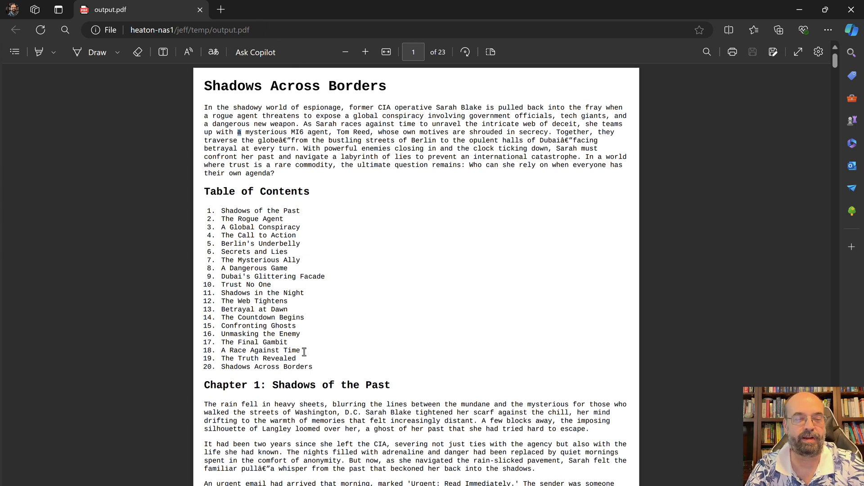
mouse_move(254, 192)
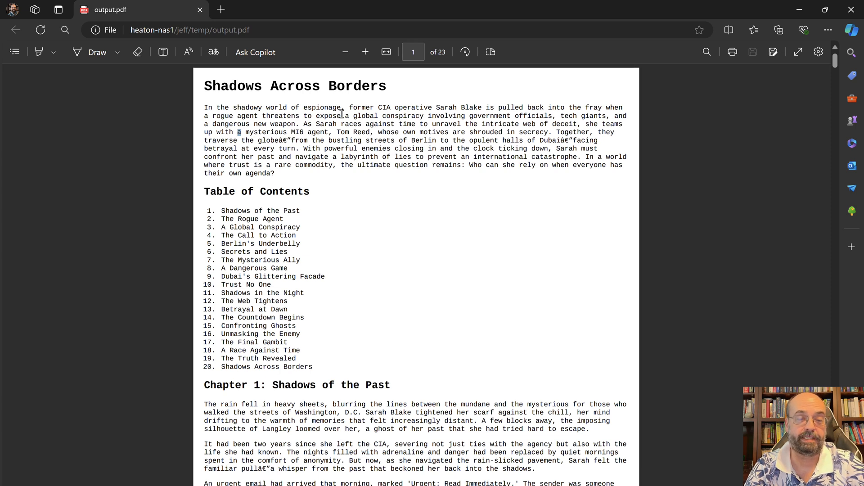
mouse_move(265, 213)
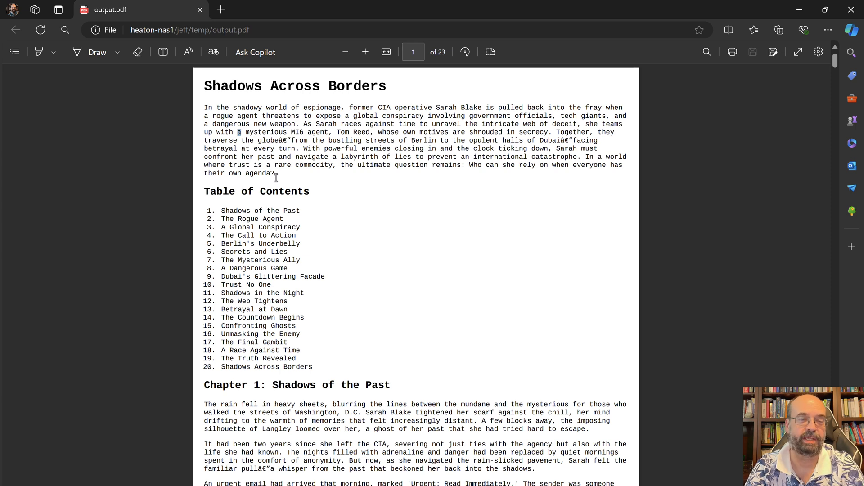
right_click(413, 140)
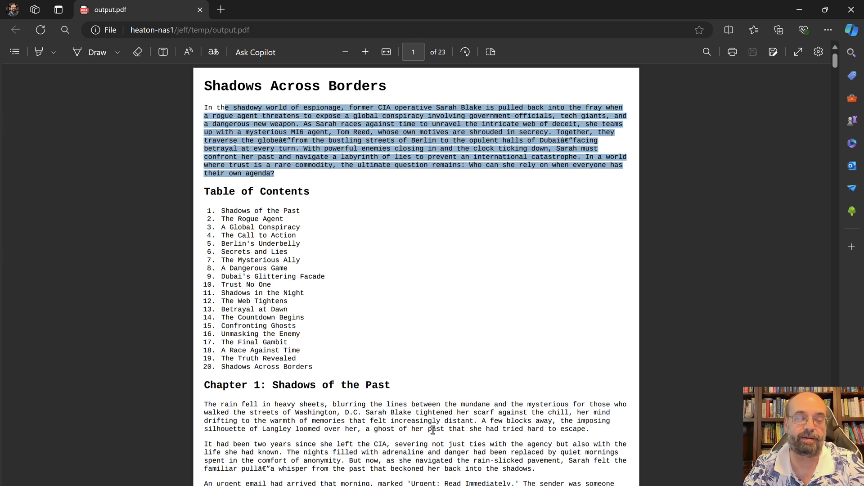
mouse_move(198, 241)
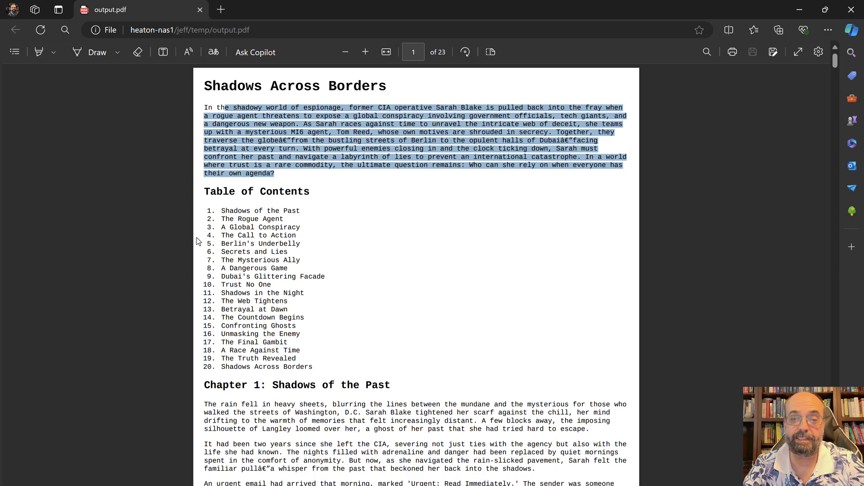
Scroll through pages 1–6 of the novel to Chapter 6: Secrets and Lies, then switch tabs.
scroll("down", 3)
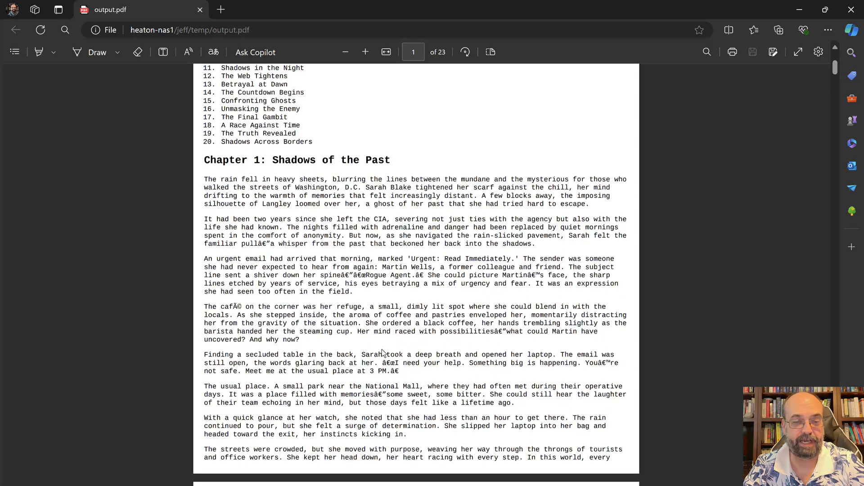
scroll("down", 3)
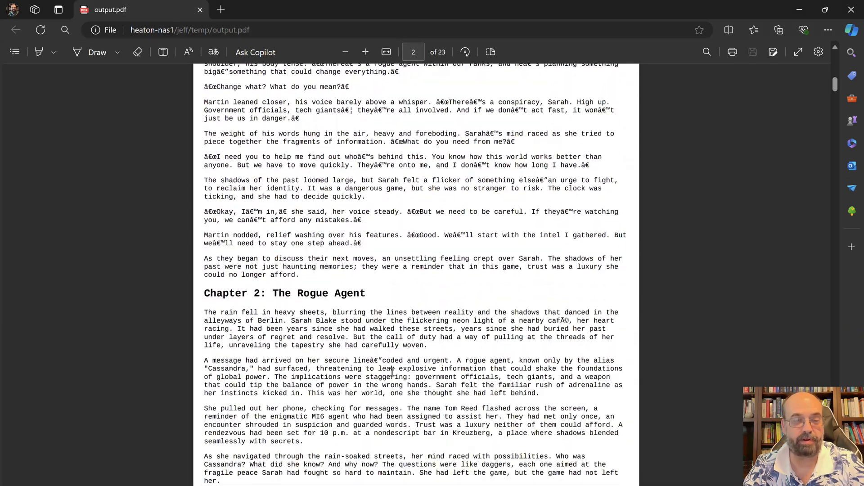
scroll("down", 3)
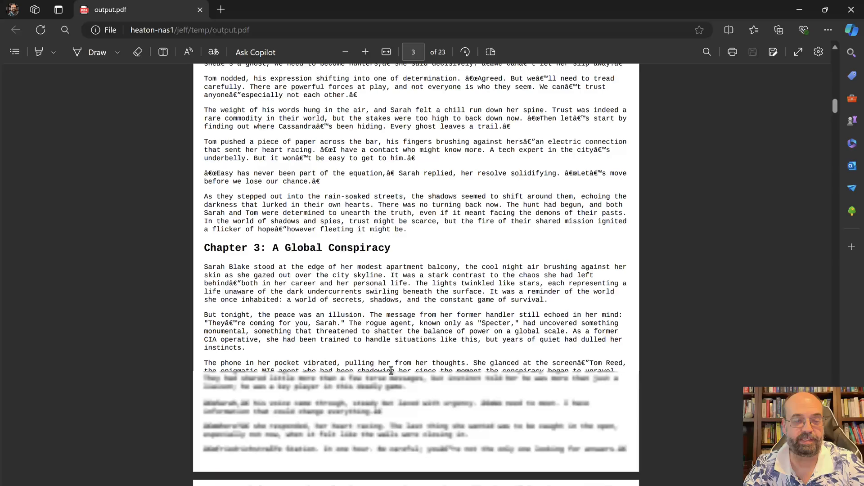
scroll("down", 3)
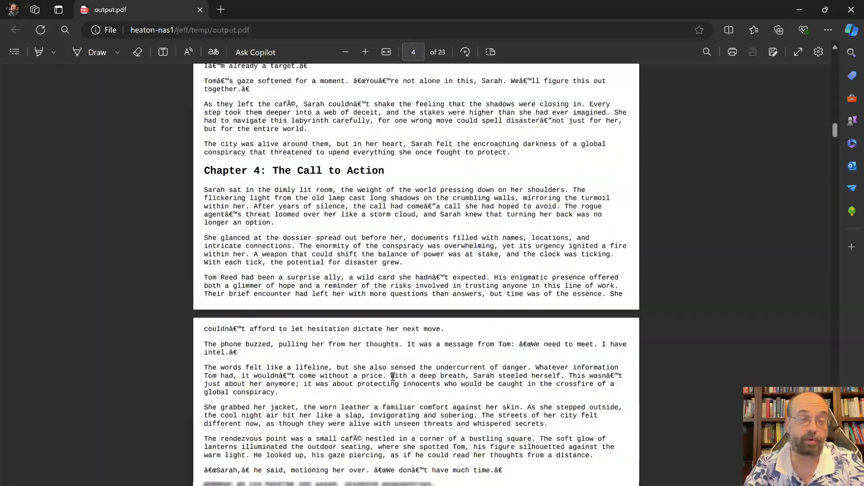
scroll("down", 3)
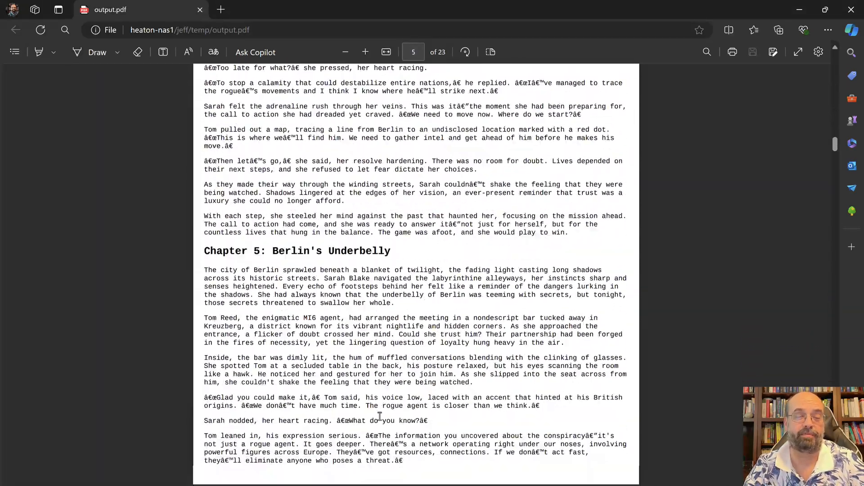
scroll("down", 3)
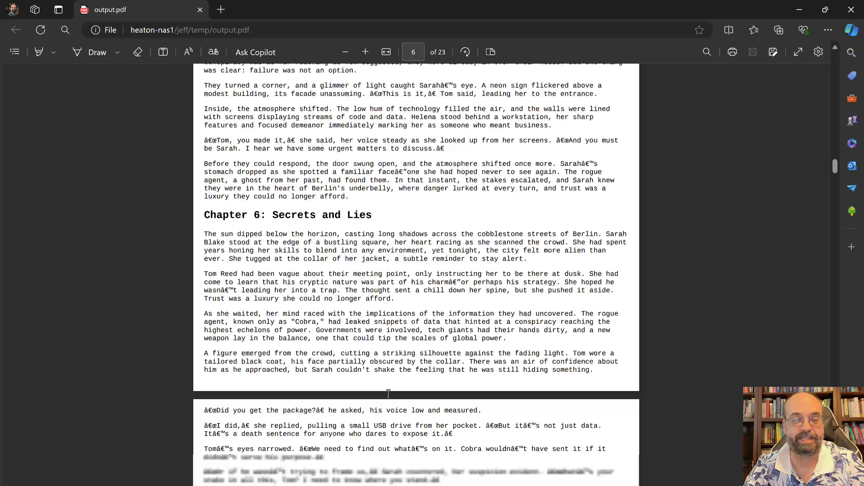
scroll("down", 3)
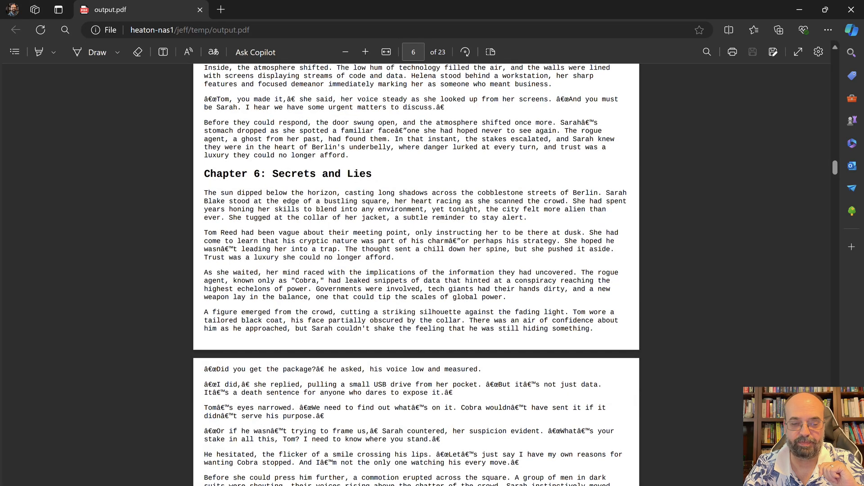
left_click(83, 10)
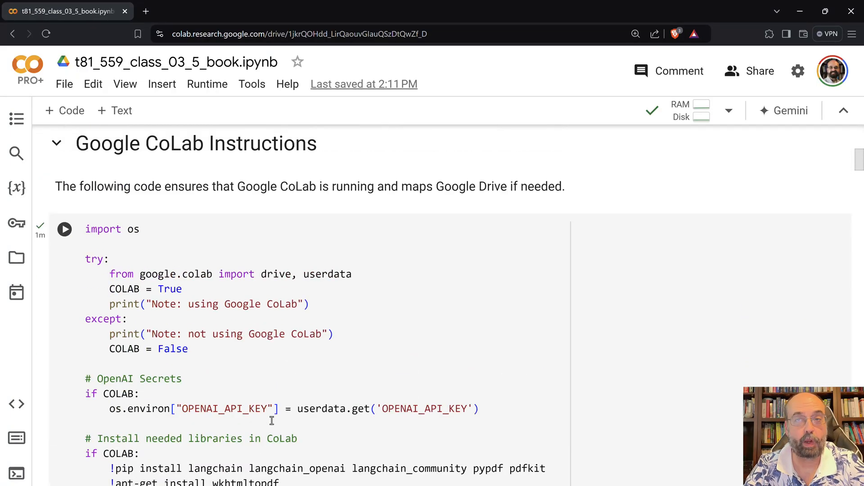
mouse_move(220, 345)
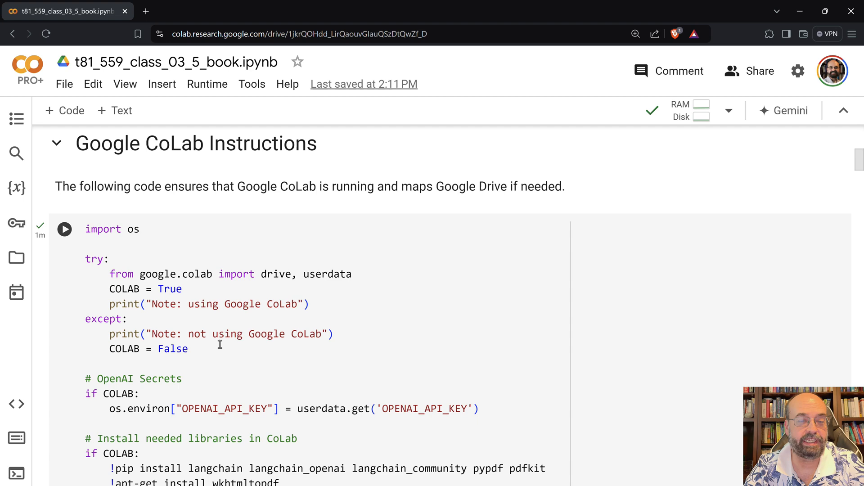
mouse_move(462, 460)
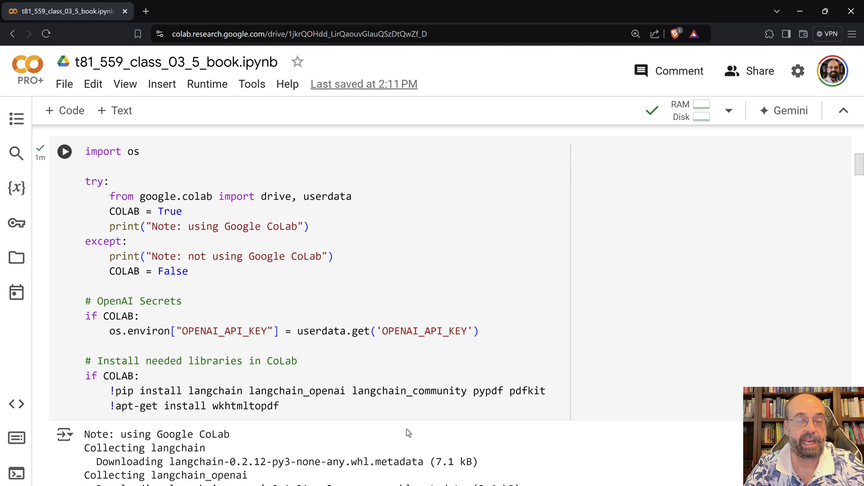
Scroll past the install output to the ChatOpenAI gpt-4o-mini (temperature 0.7) cell and focus it.
scroll("down", 3)
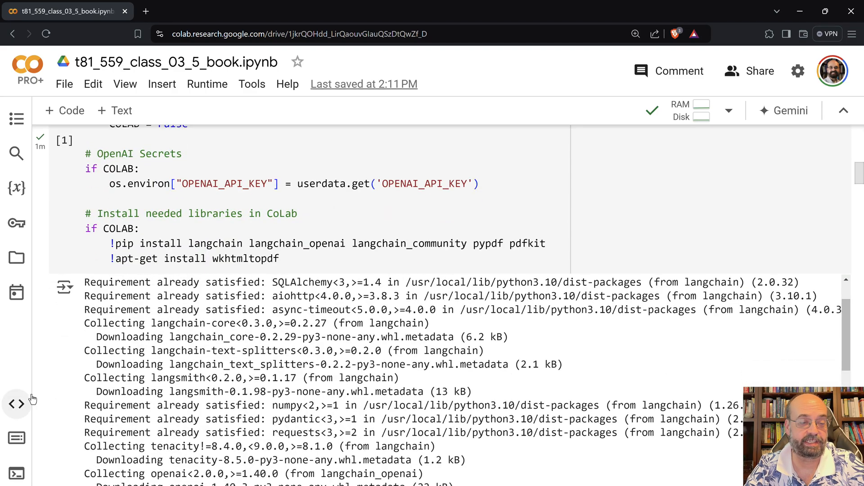
scroll("down", 3)
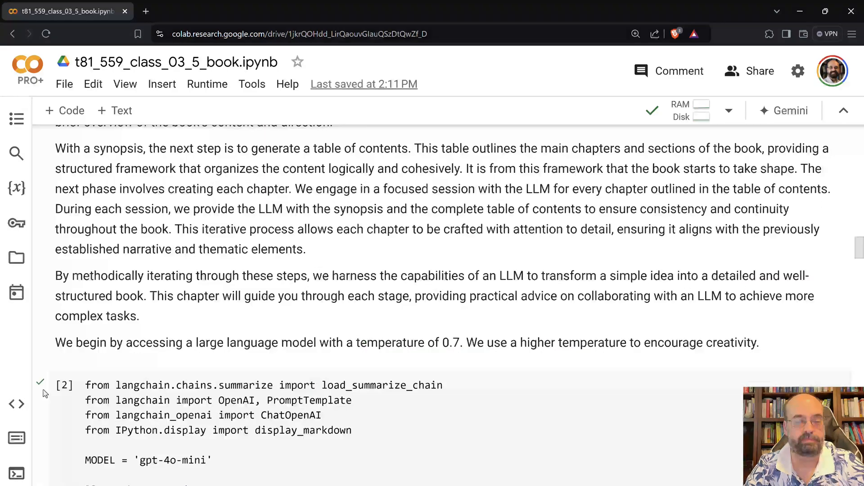
scroll("down", 3)
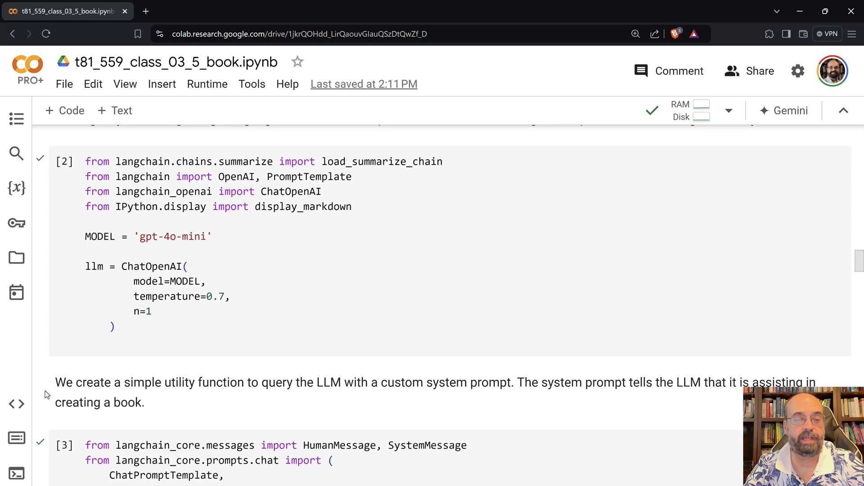
scroll("up", 3)
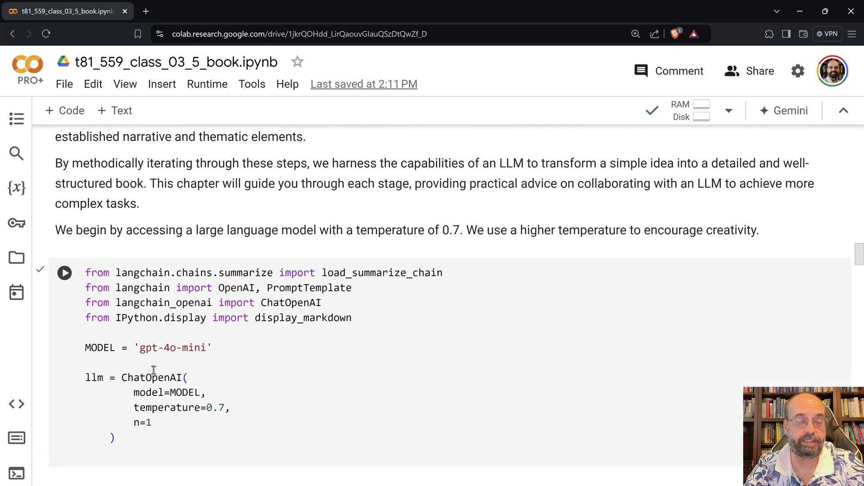
mouse_move(112, 357)
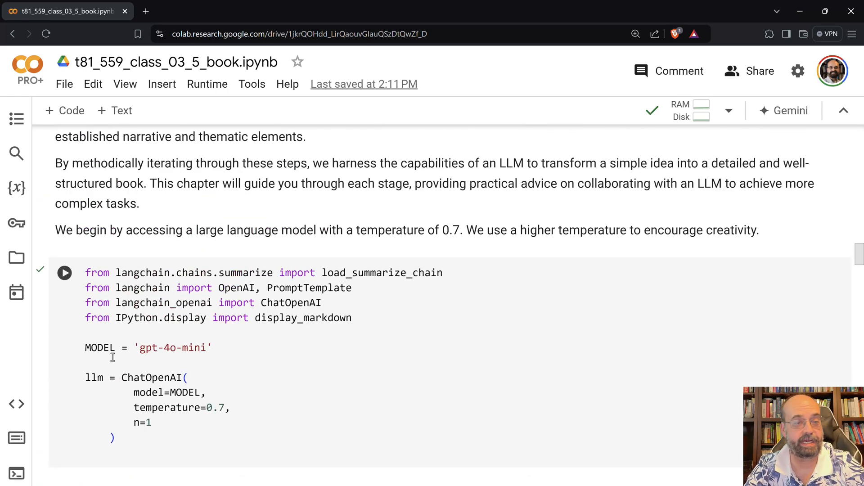
left_click(64, 273)
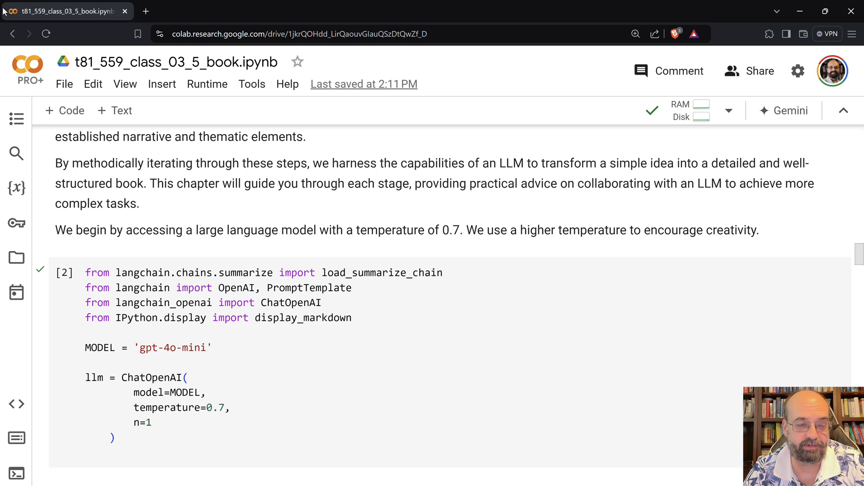
scroll("down", 3)
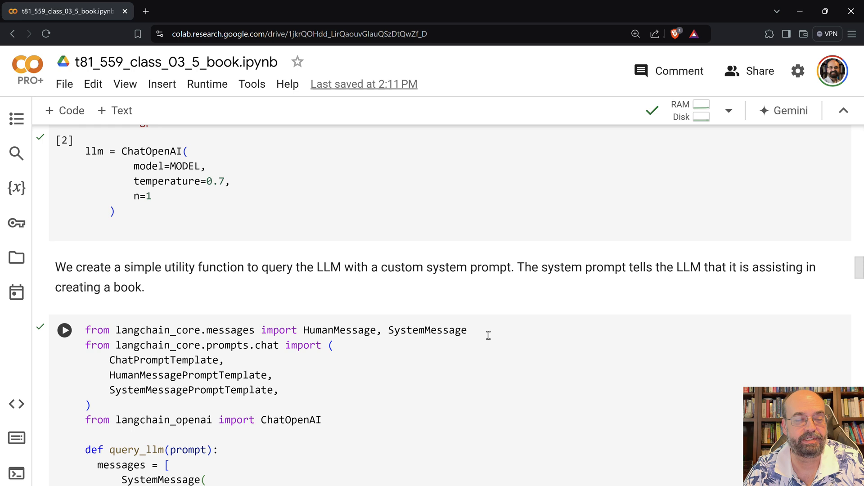
scroll("down", 3)
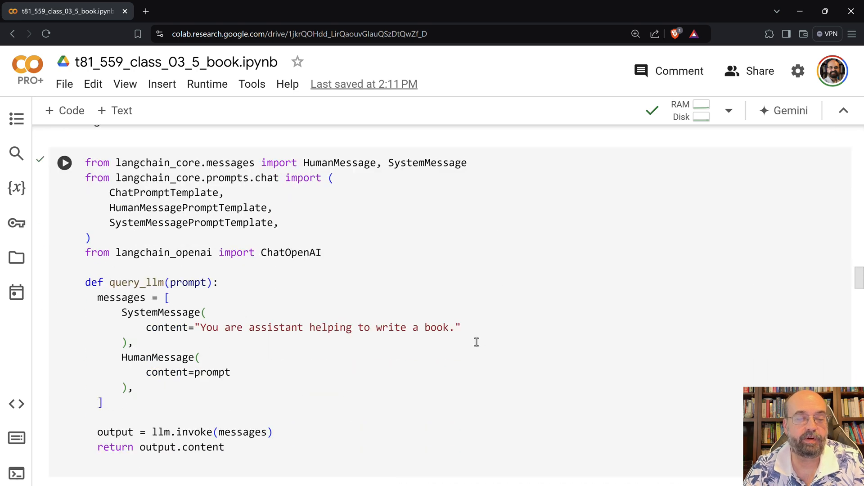
mouse_move(194, 324)
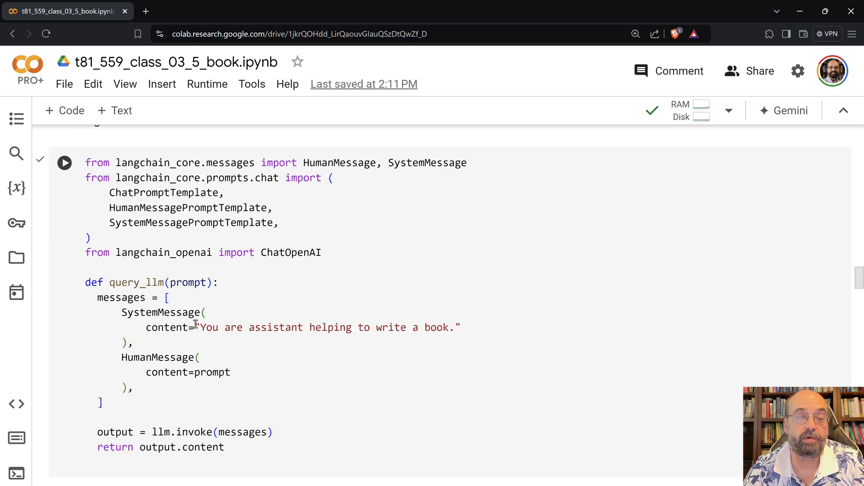
mouse_move(359, 336)
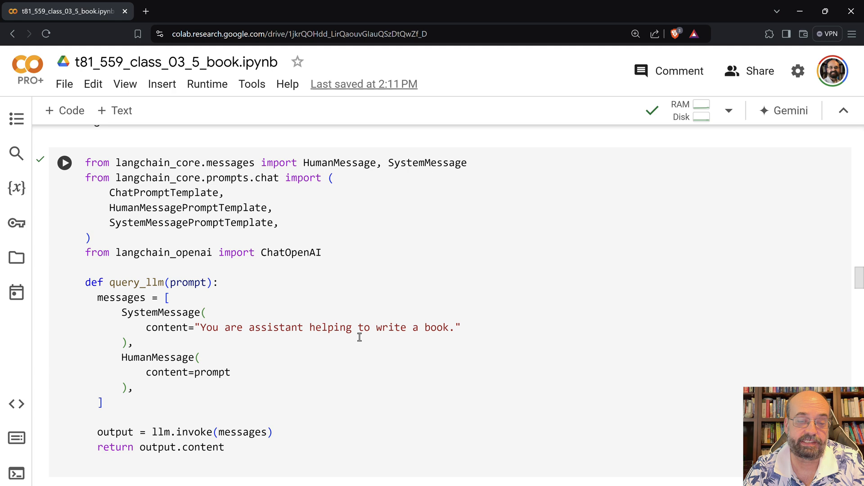
scroll("down", 3)
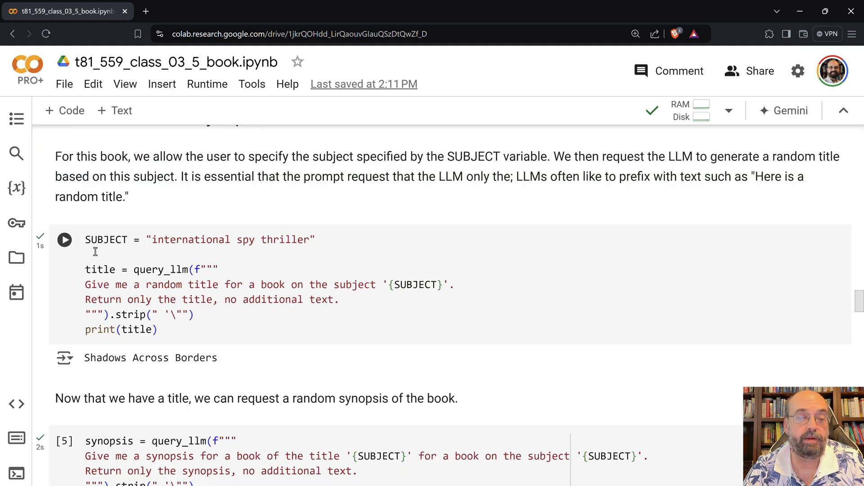
mouse_move(274, 253)
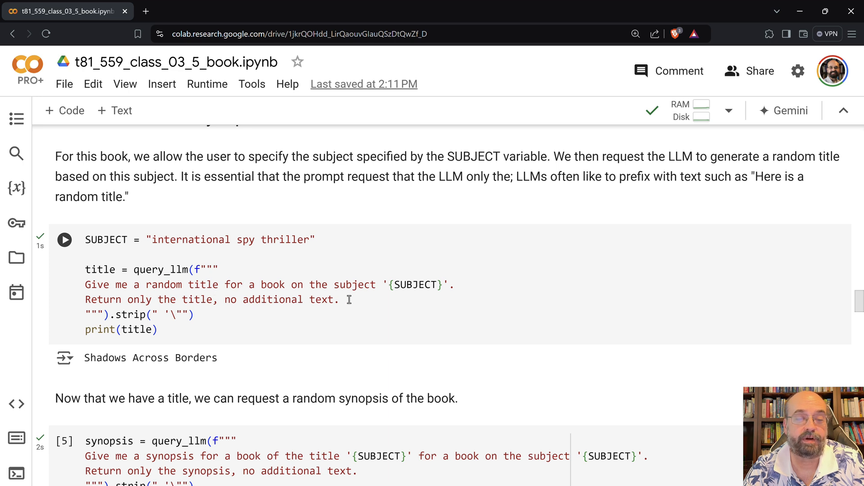
mouse_move(305, 299)
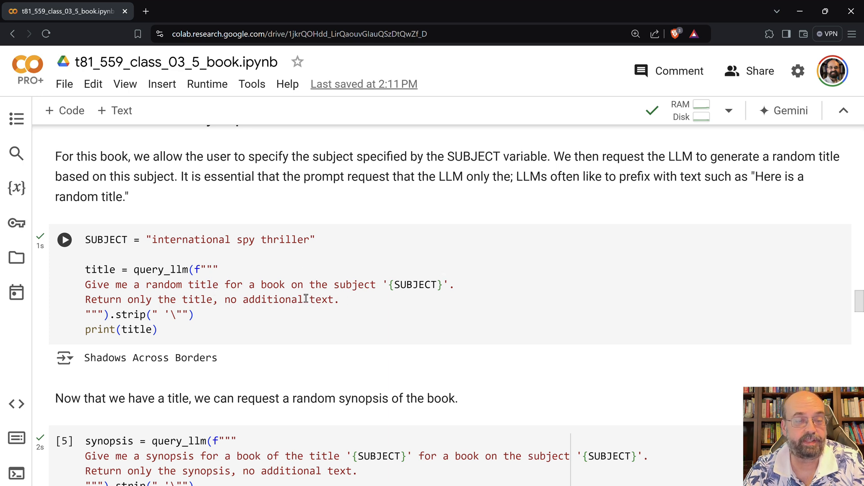
mouse_move(309, 324)
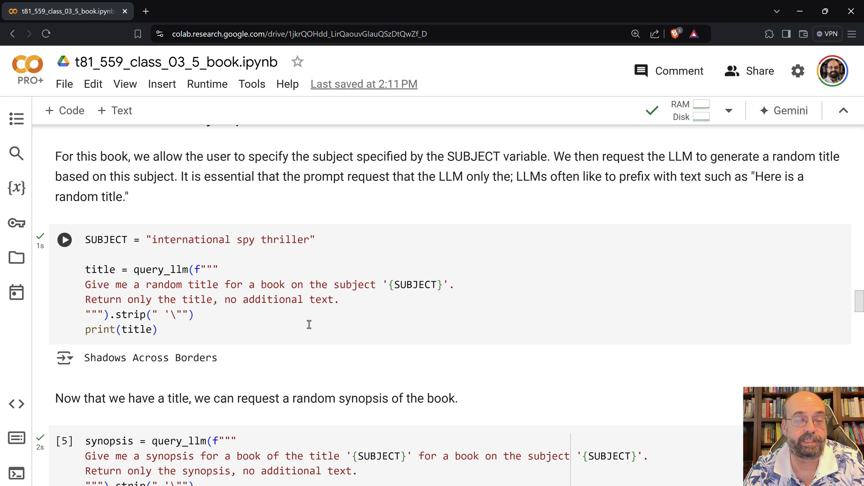
mouse_move(101, 320)
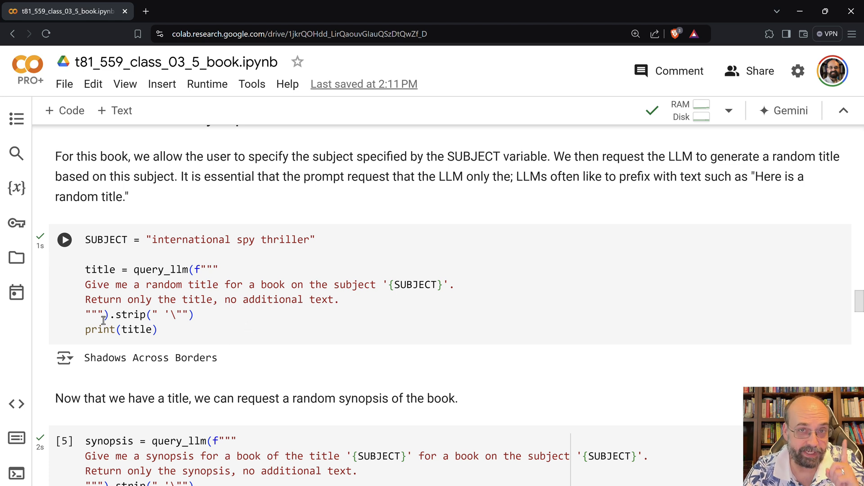
mouse_move(78, 308)
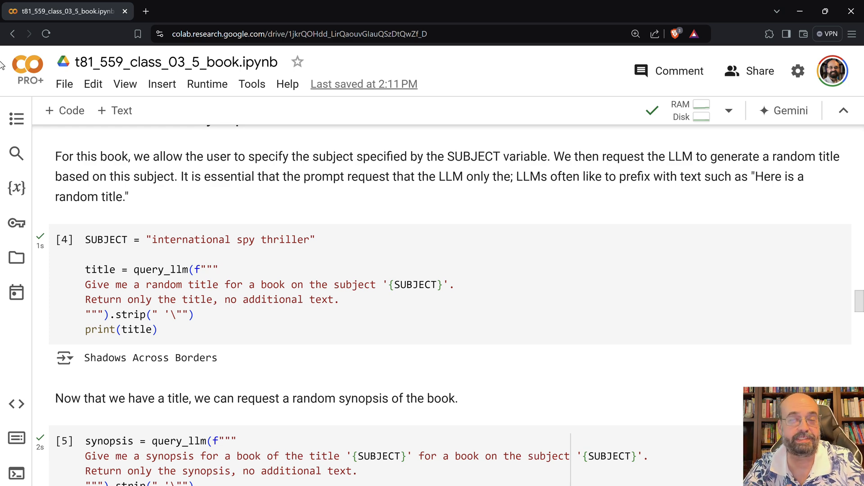
Review the 20-chapter table of contents output and focus the toc-parsing cell.
scroll("down", 3)
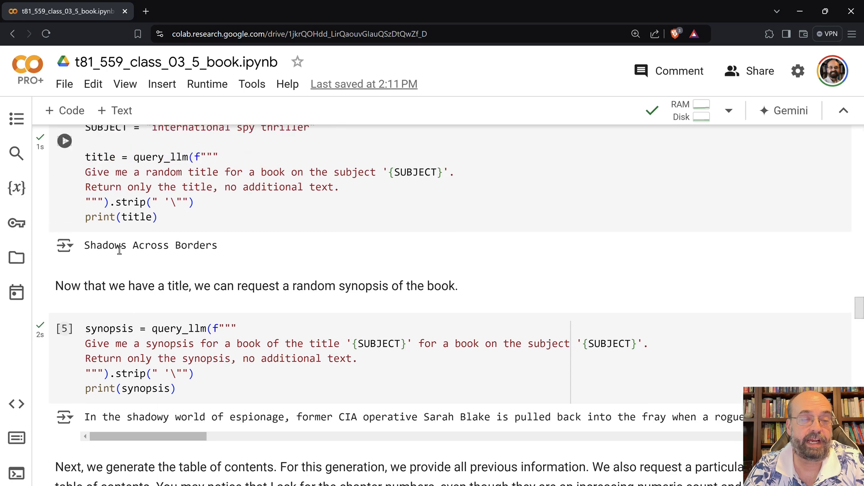
scroll("up", 3)
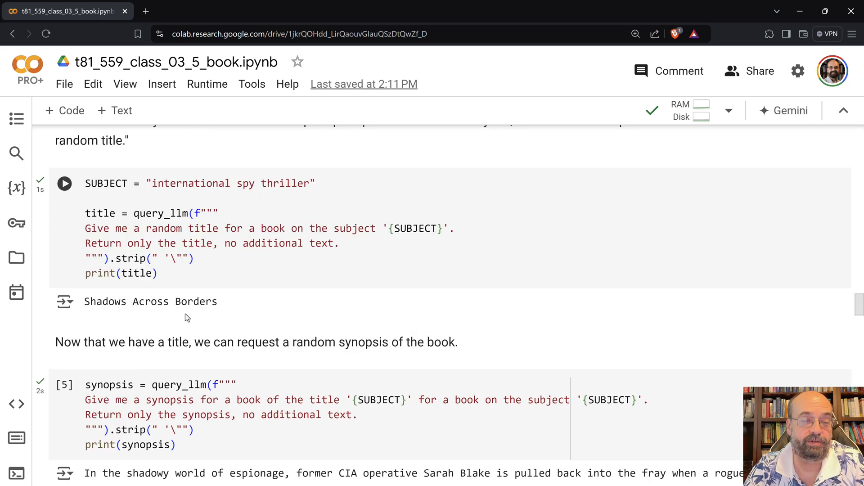
scroll("down", 3)
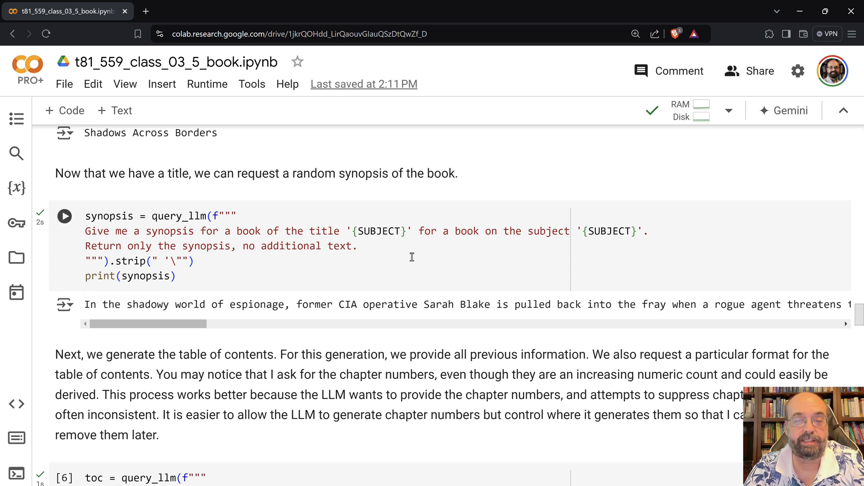
mouse_move(267, 259)
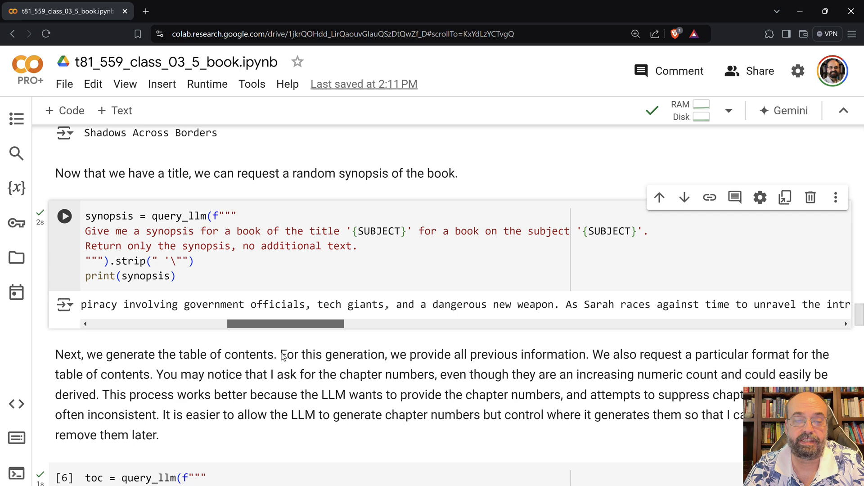
scroll("down", 3)
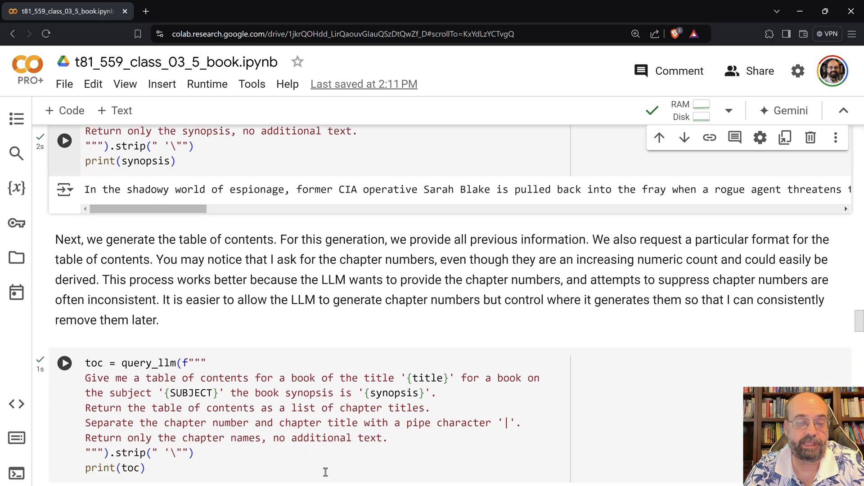
scroll("down", 3)
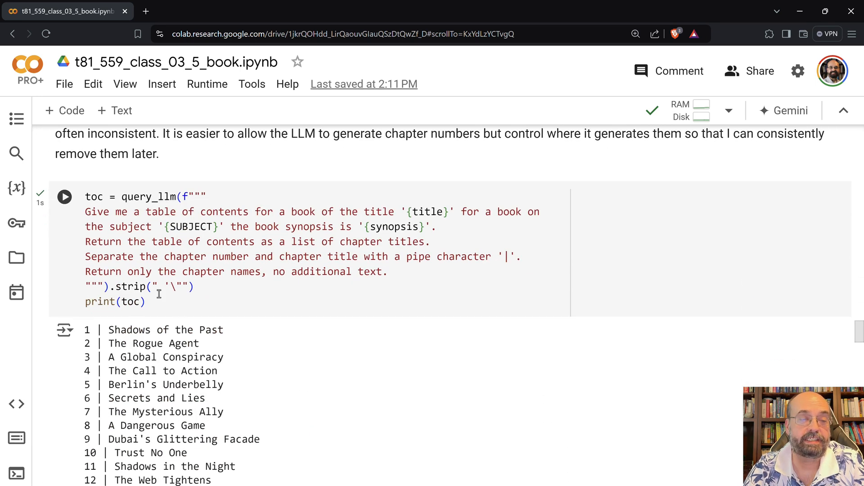
mouse_move(304, 177)
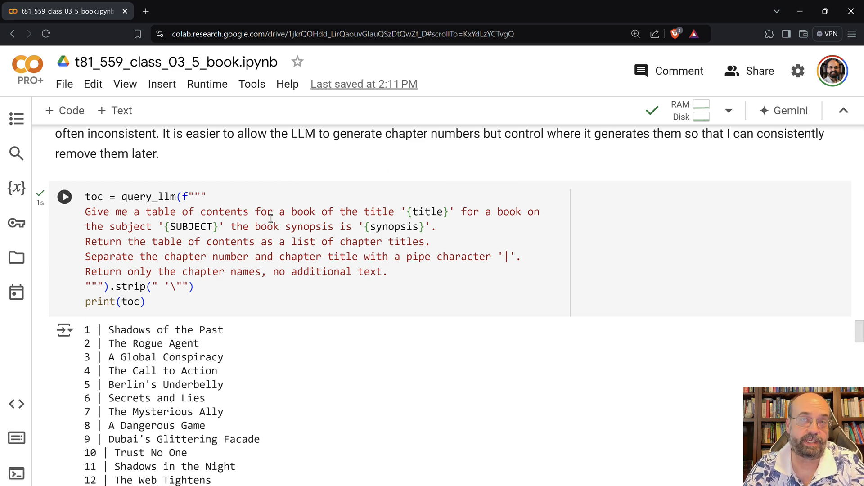
mouse_move(447, 234)
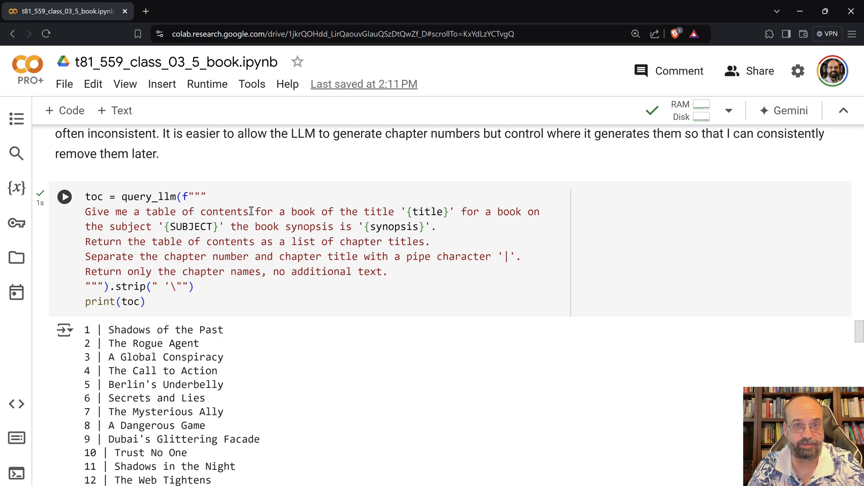
left_click(64, 196)
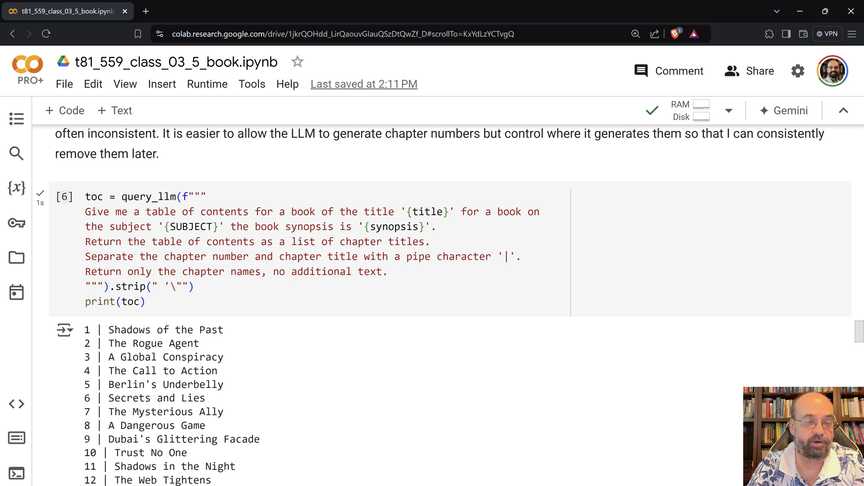
Review the list comprehension stripping pipes and numbers and the printed toc2 list of chapter titles.
scroll("down", 3)
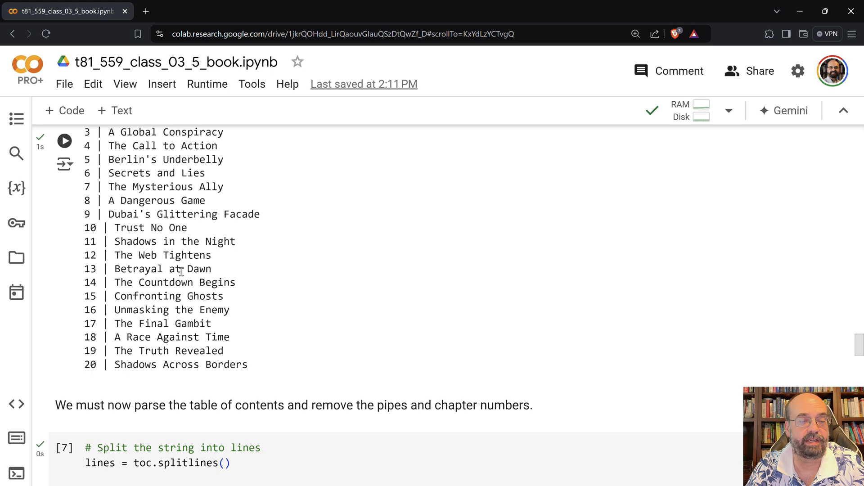
scroll("down", 3)
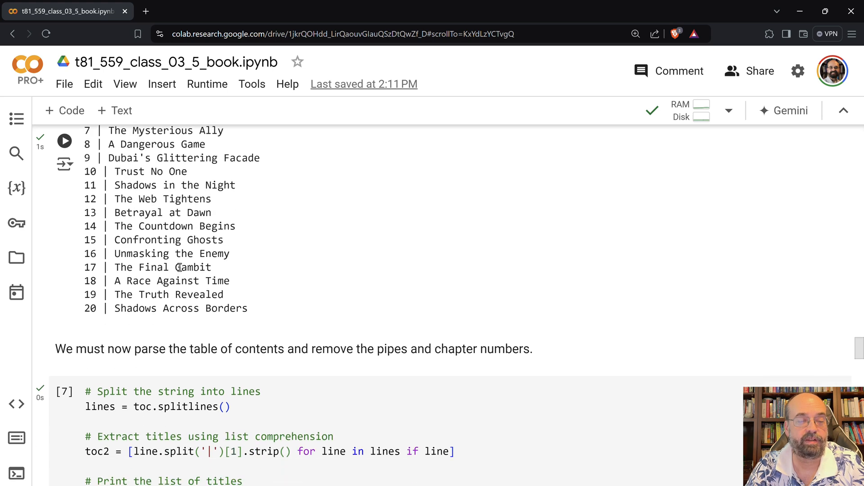
scroll("down", 3)
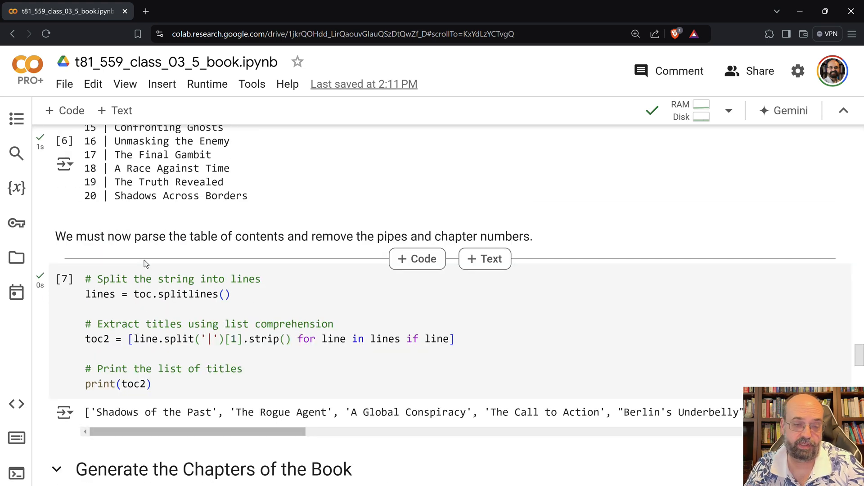
mouse_move(168, 113)
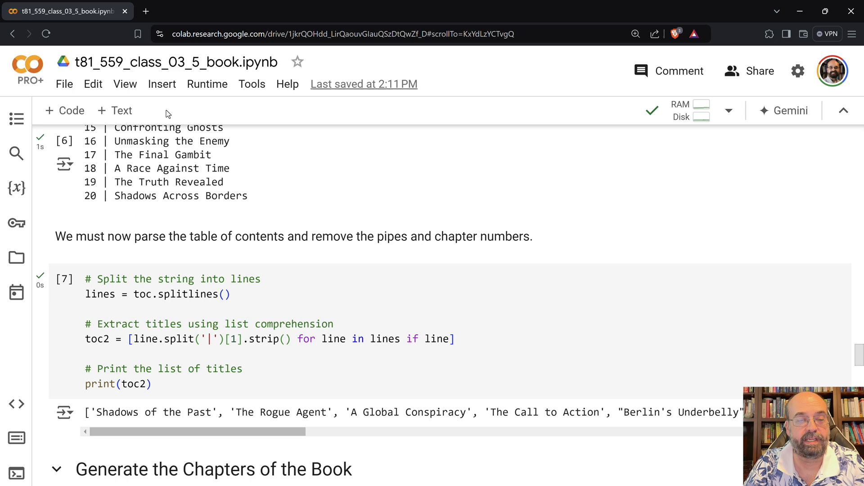
mouse_move(247, 5)
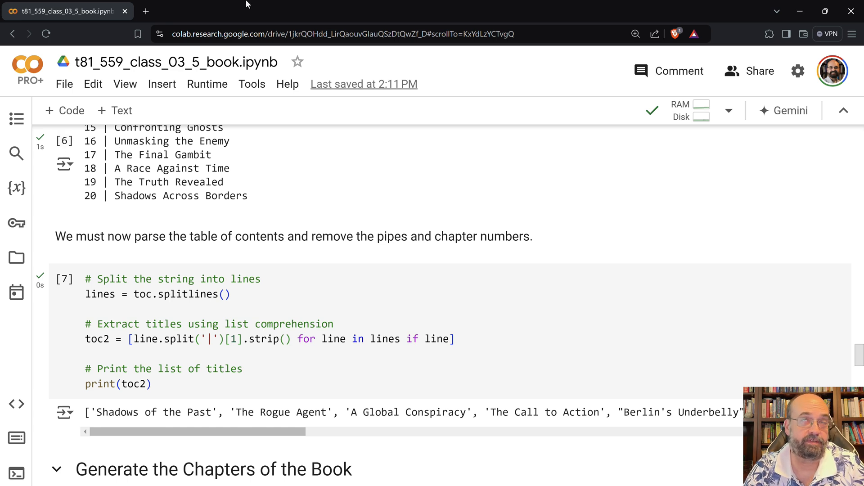
mouse_move(317, 5)
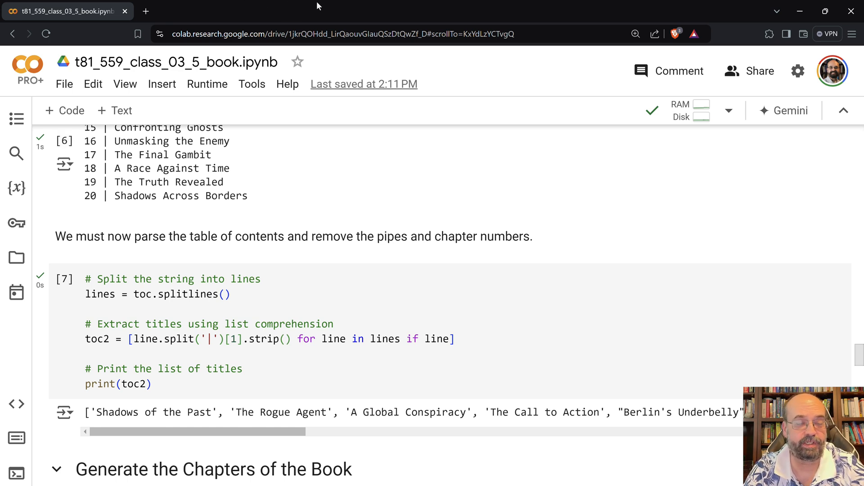
mouse_move(363, 387)
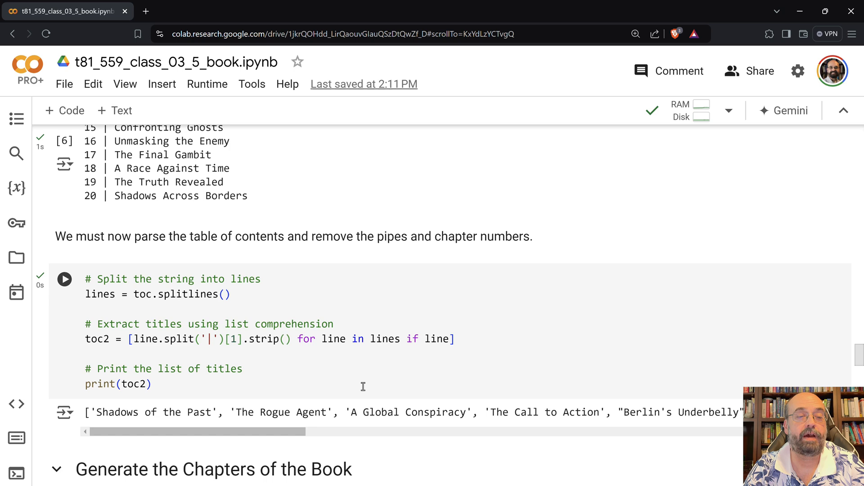
scroll("up", 3)
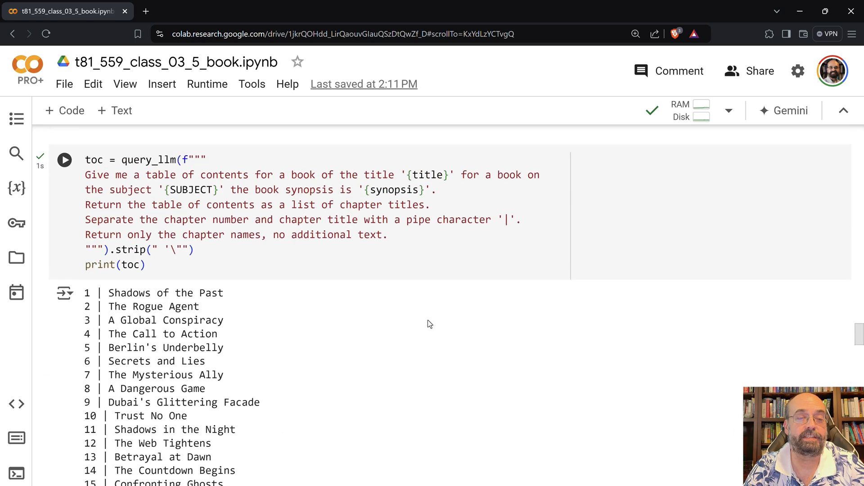
scroll("up", 3)
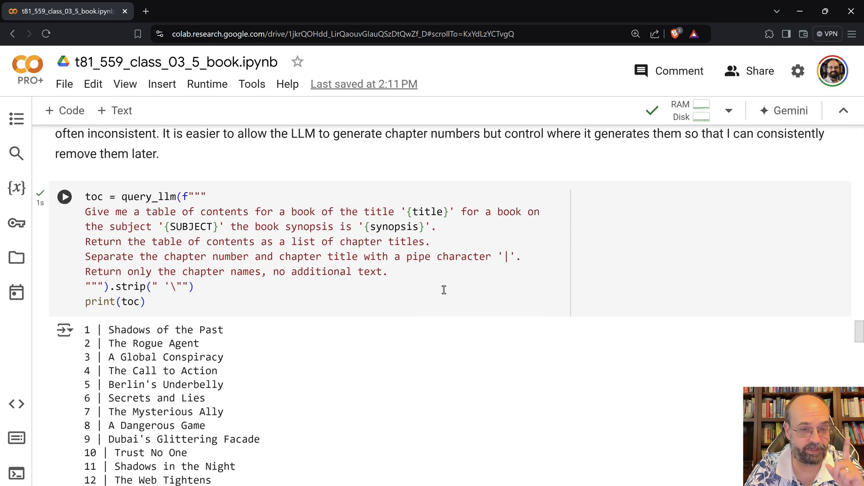
mouse_move(399, 262)
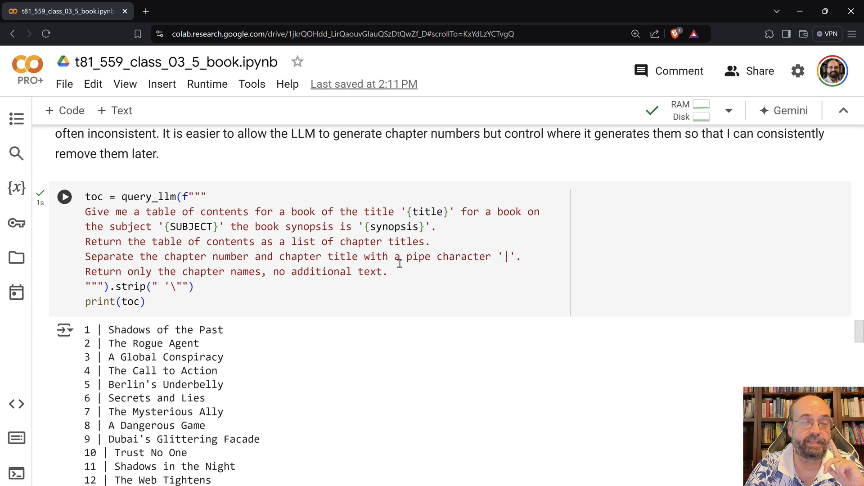
mouse_move(488, 258)
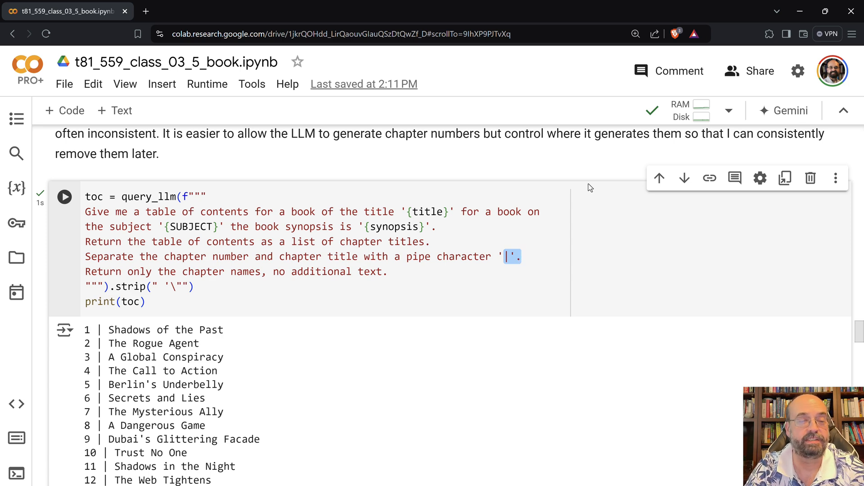
mouse_move(209, 281)
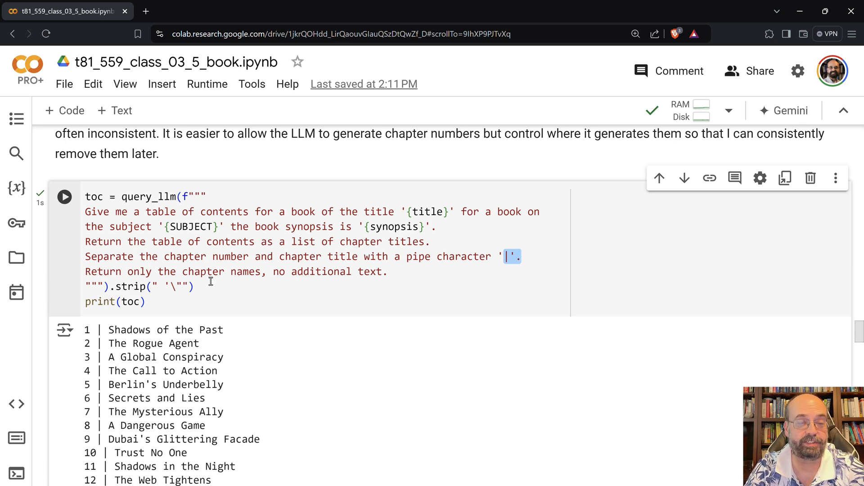
scroll("down", 3)
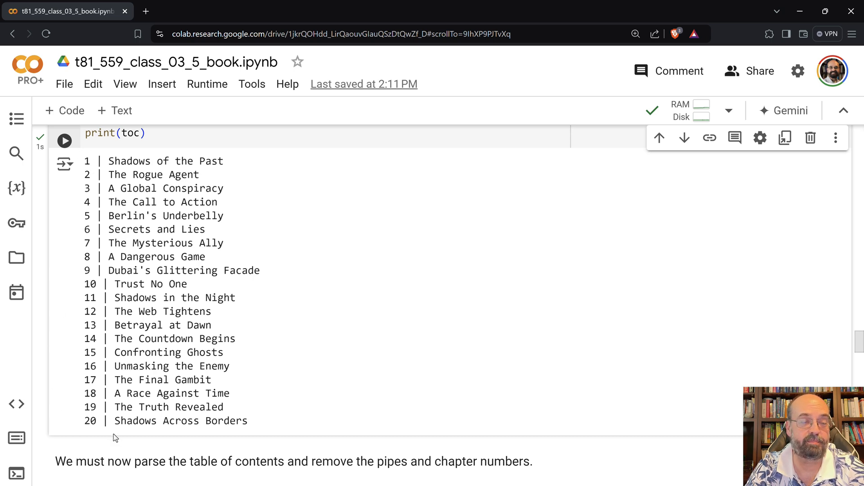
scroll("down", 3)
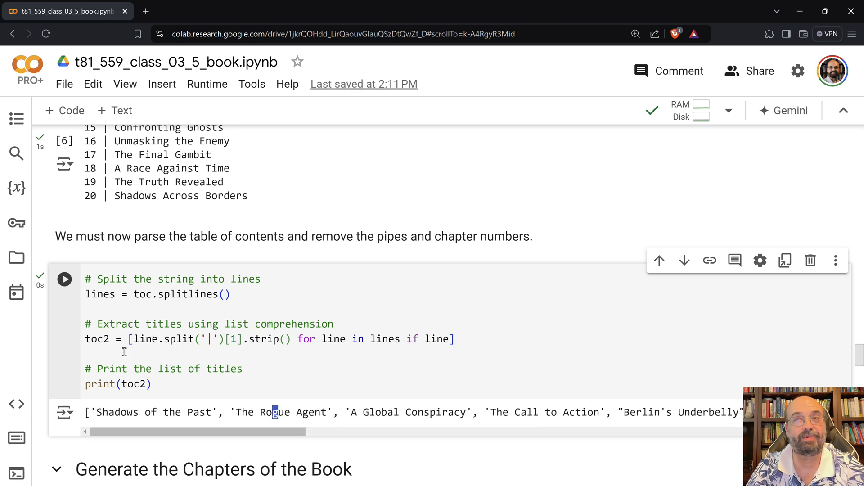
mouse_move(17, 405)
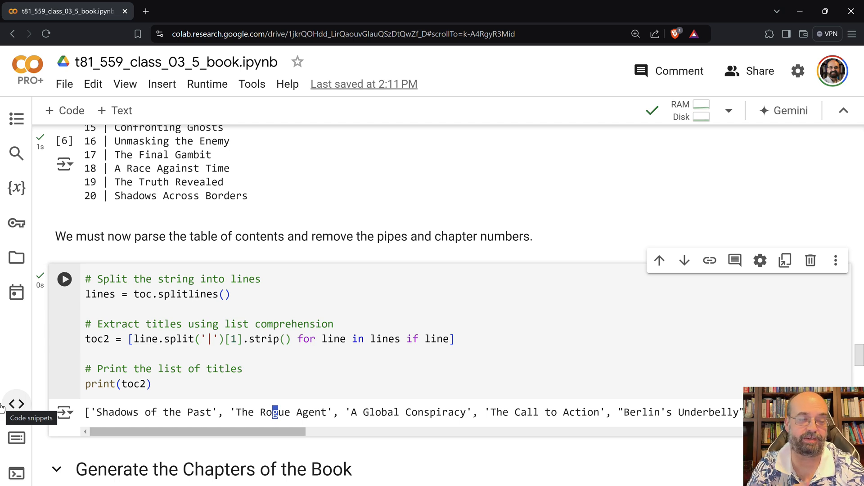
mouse_move(91, 342)
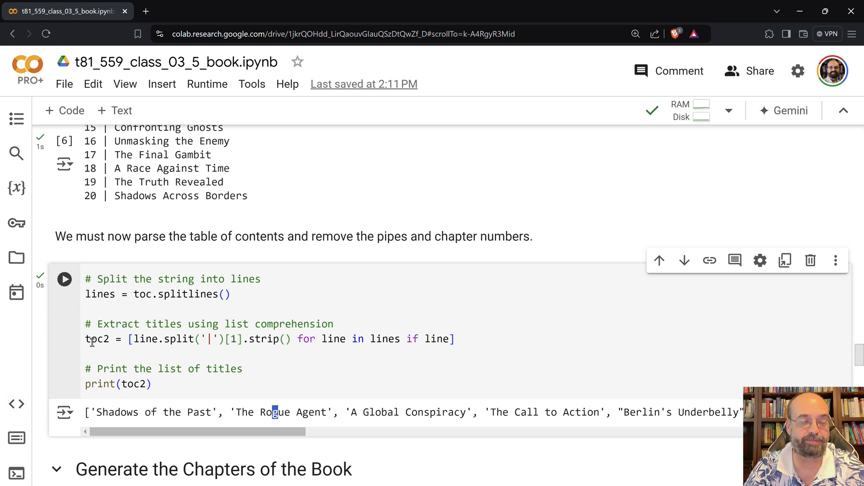
Scroll to the render_chapter function and its Chapter 1 output opening with Sarah Blake's rainy apartment.
scroll("down", 3)
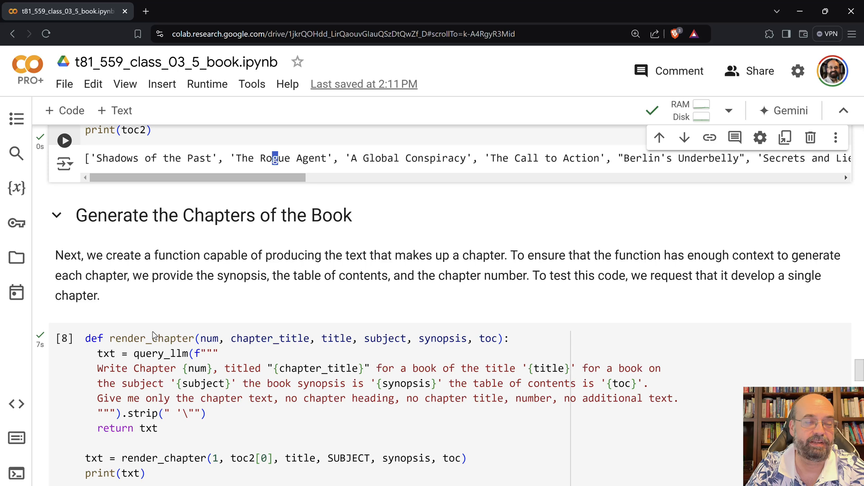
scroll("down", 3)
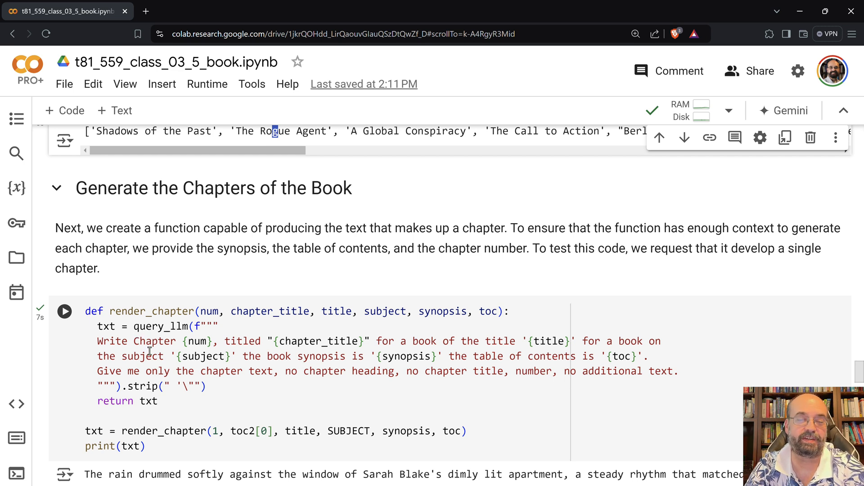
mouse_move(256, 453)
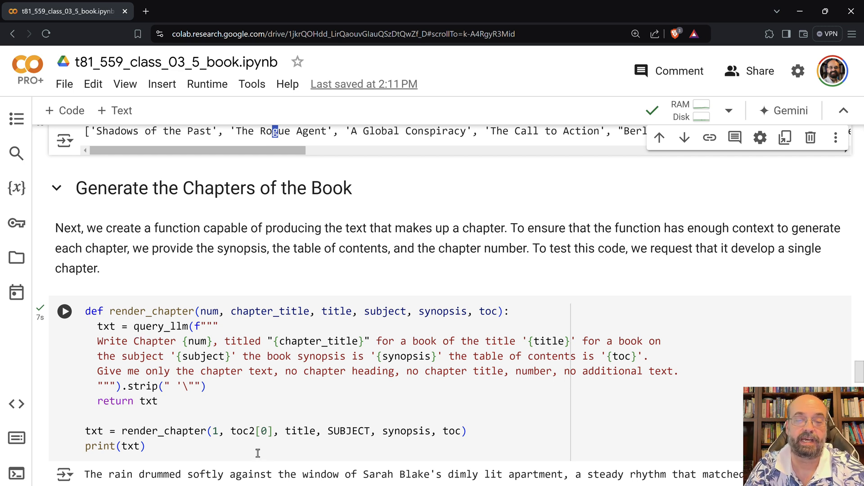
mouse_move(639, 434)
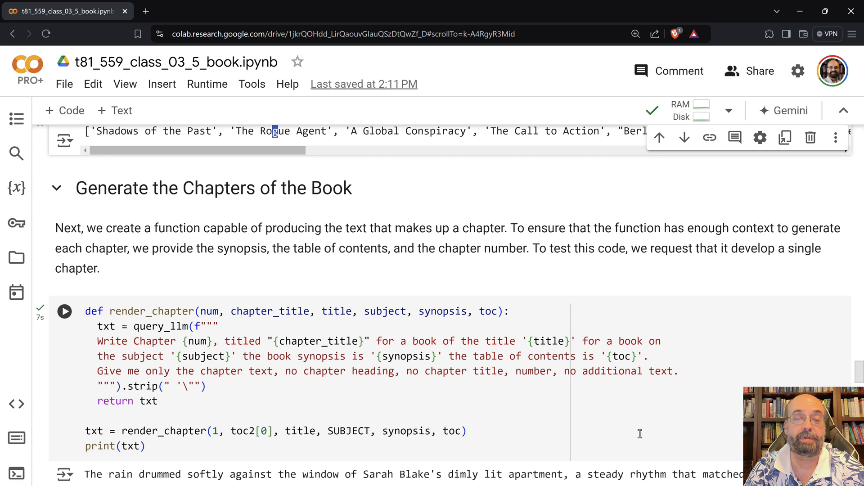
mouse_move(587, 329)
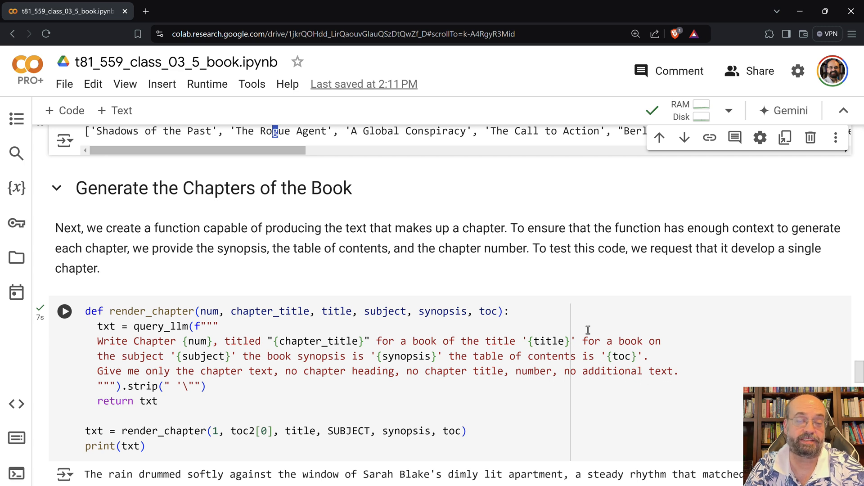
mouse_move(479, 362)
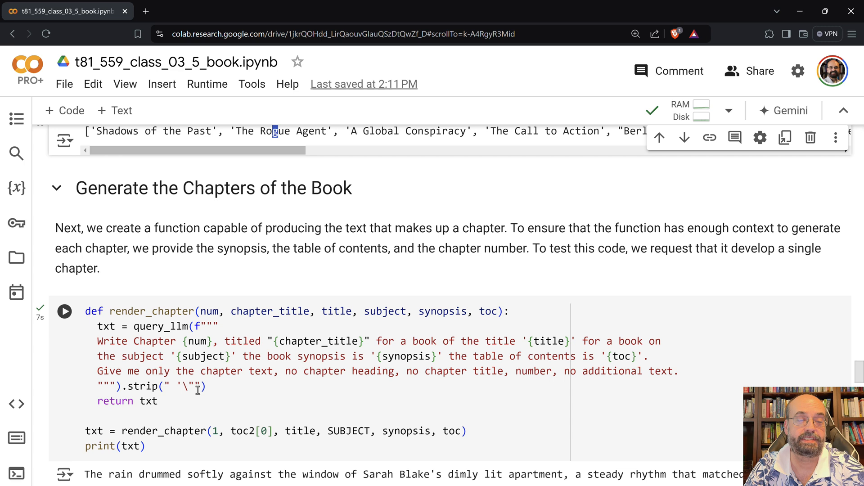
mouse_move(634, 460)
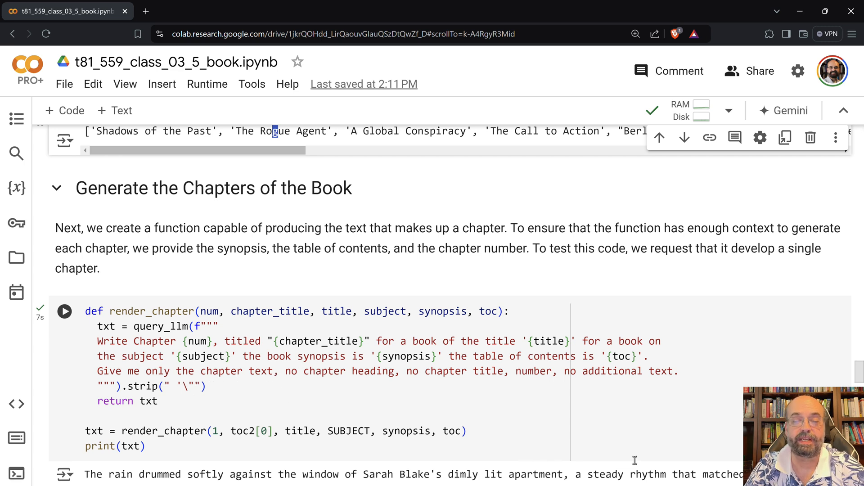
mouse_move(336, 312)
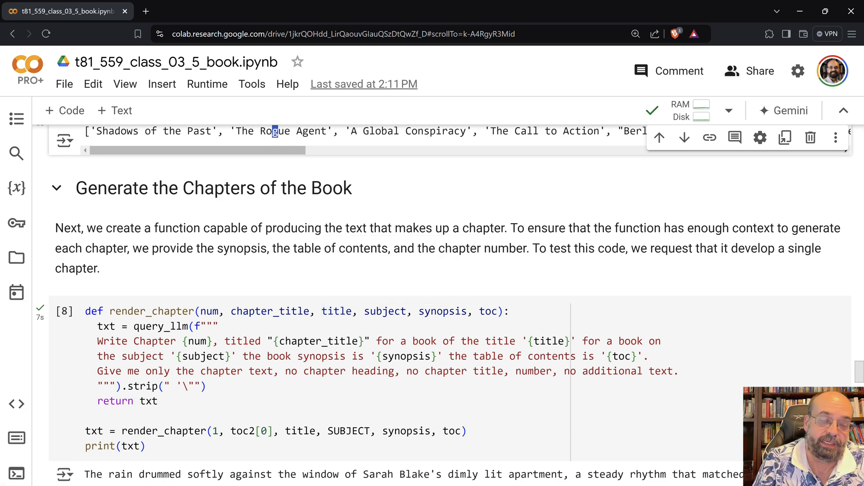
scroll("down", 3)
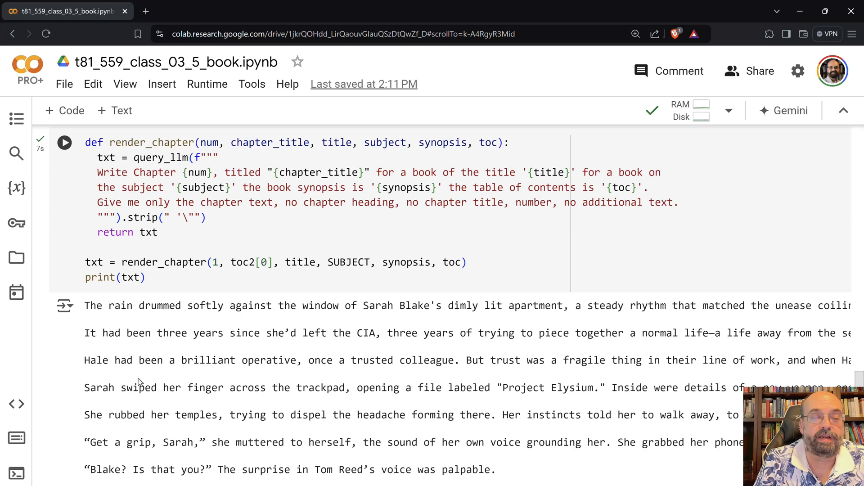
scroll("up", 3)
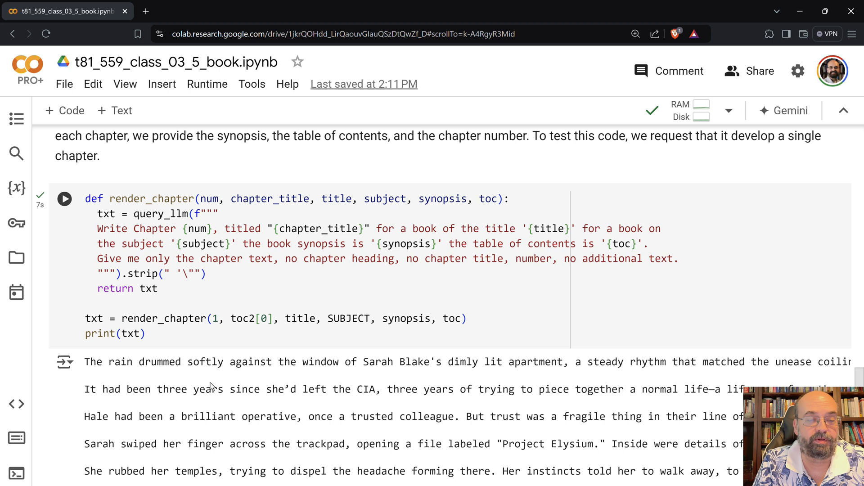
mouse_move(226, 367)
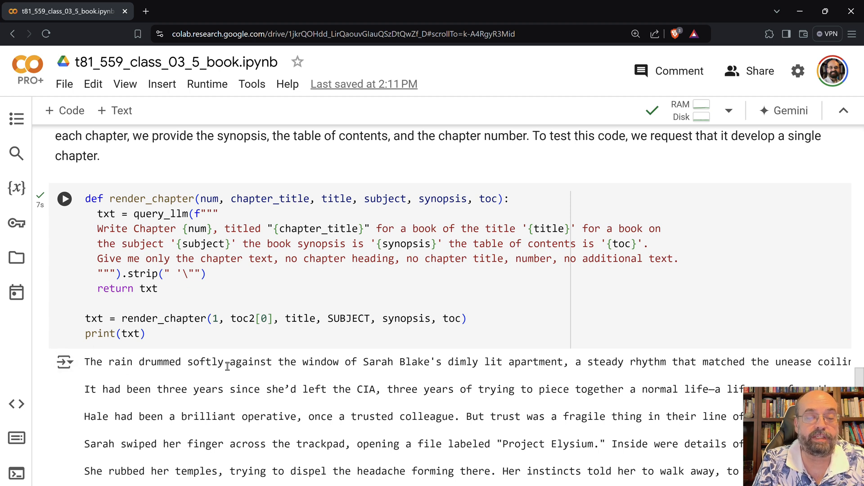
mouse_move(295, 357)
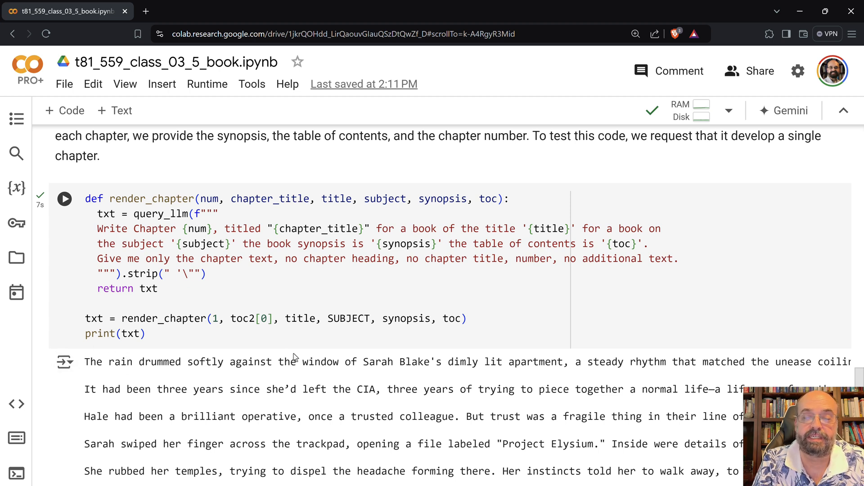
left_click(64, 198)
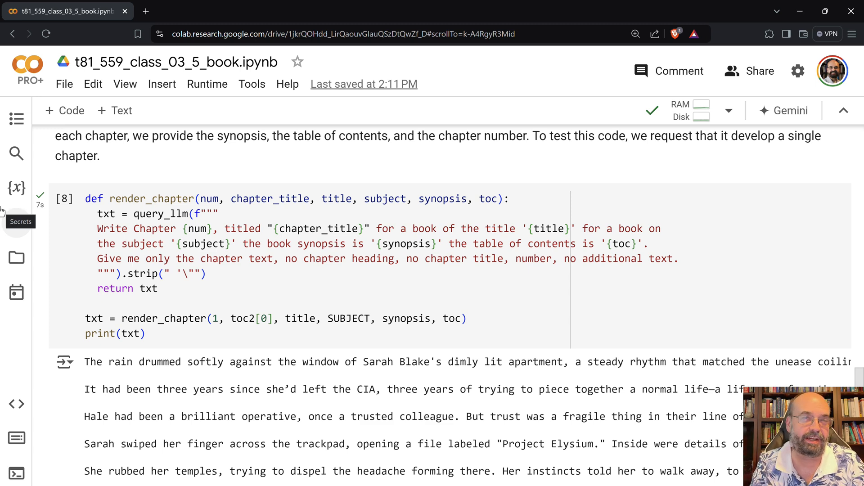
mouse_move(398, 206)
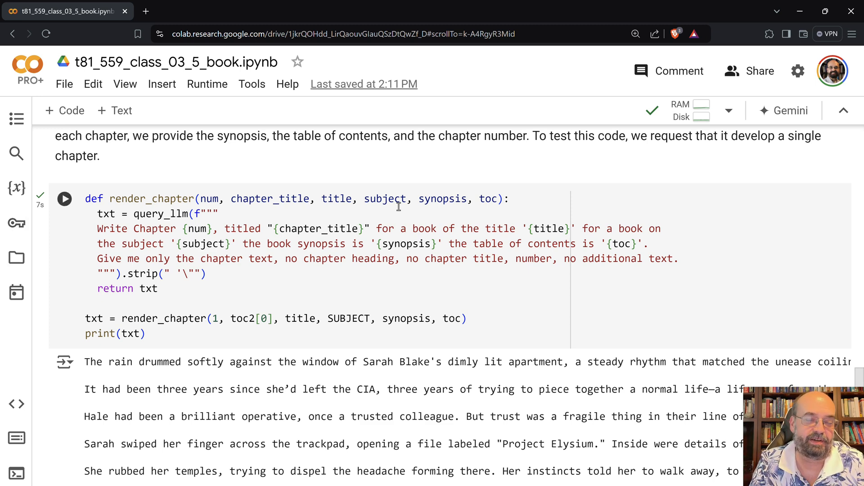
Scroll to the whole-book cell logging all 20 rendered chapters and focus the render_chapter call line.
scroll("down", 3)
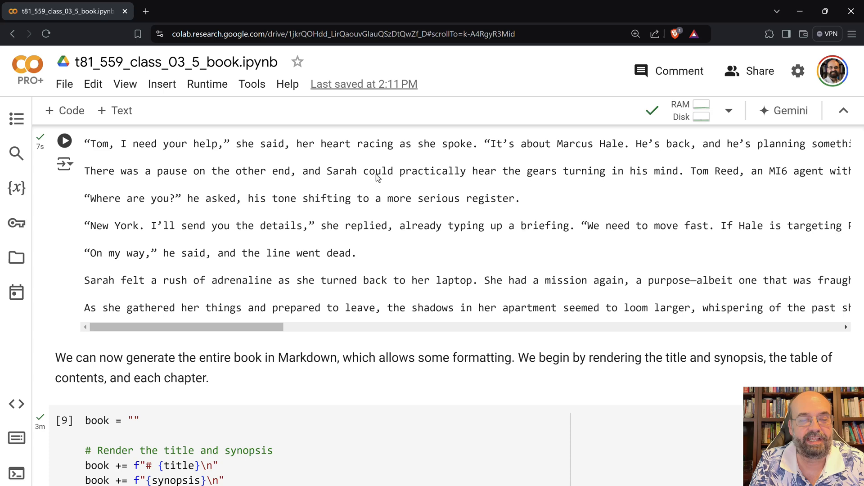
scroll("down", 3)
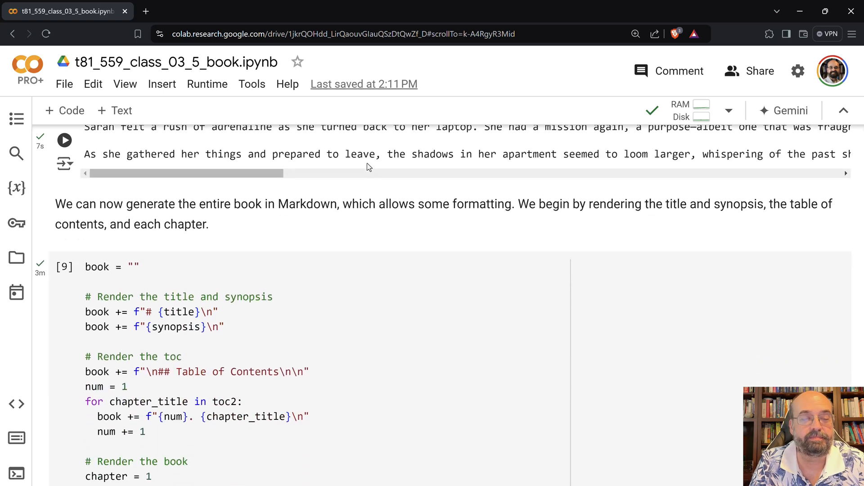
scroll("down", 3)
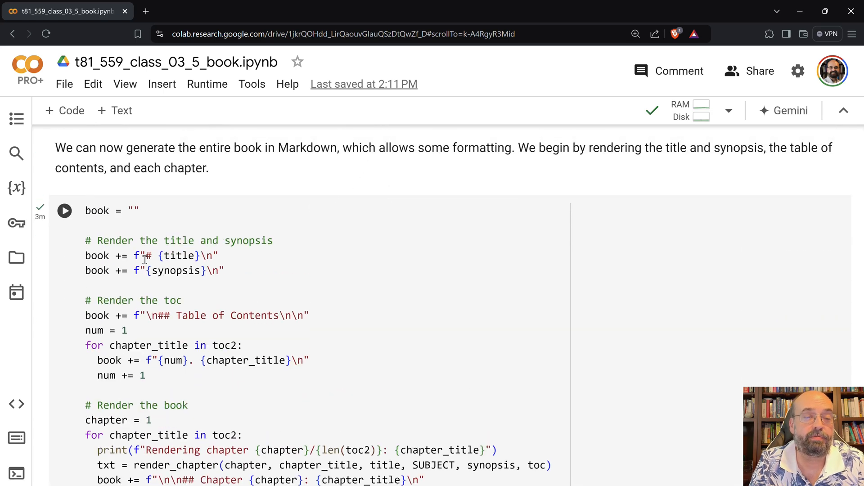
mouse_move(198, 244)
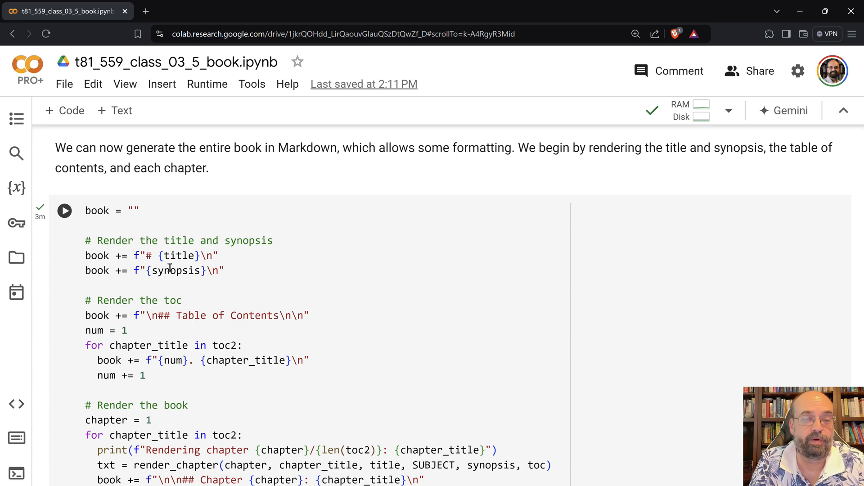
mouse_move(278, 306)
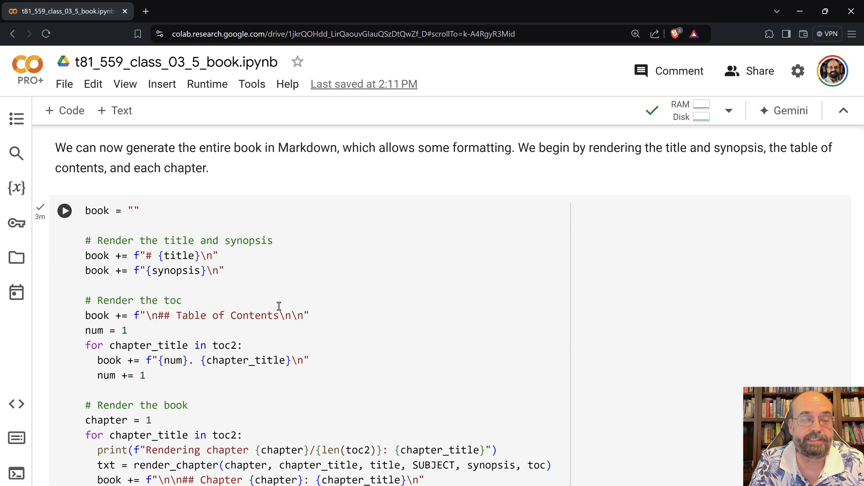
scroll("down", 3)
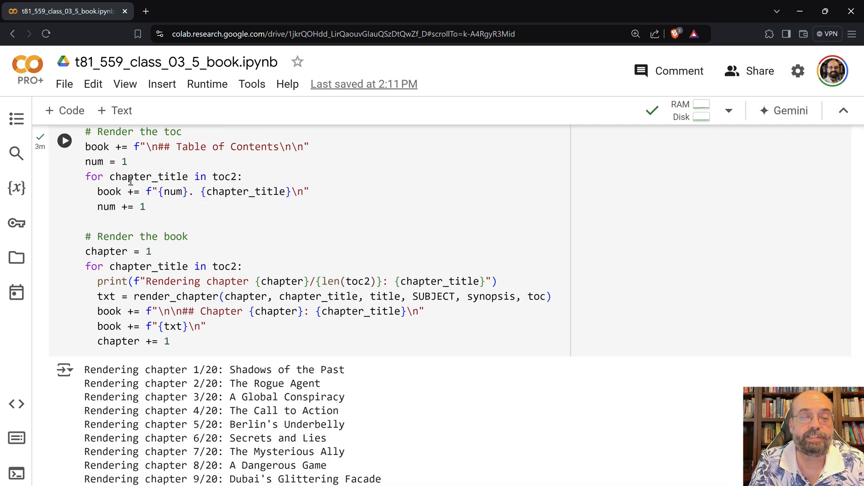
scroll("down", 3)
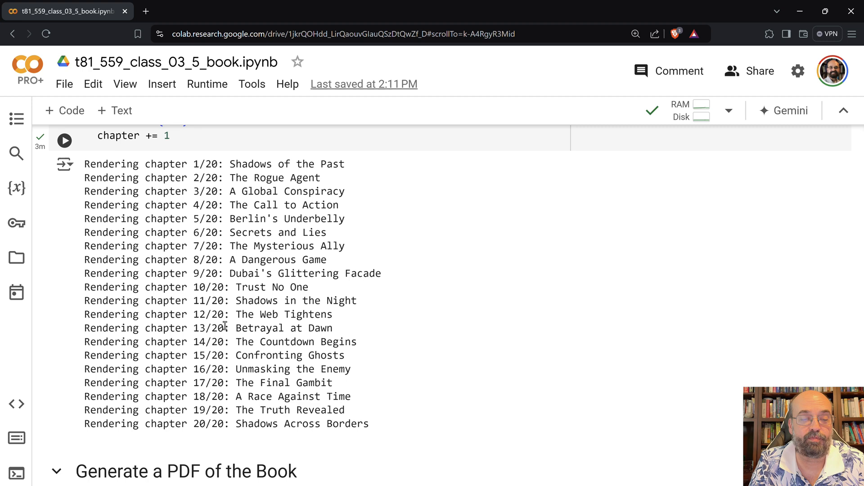
scroll("up", 3)
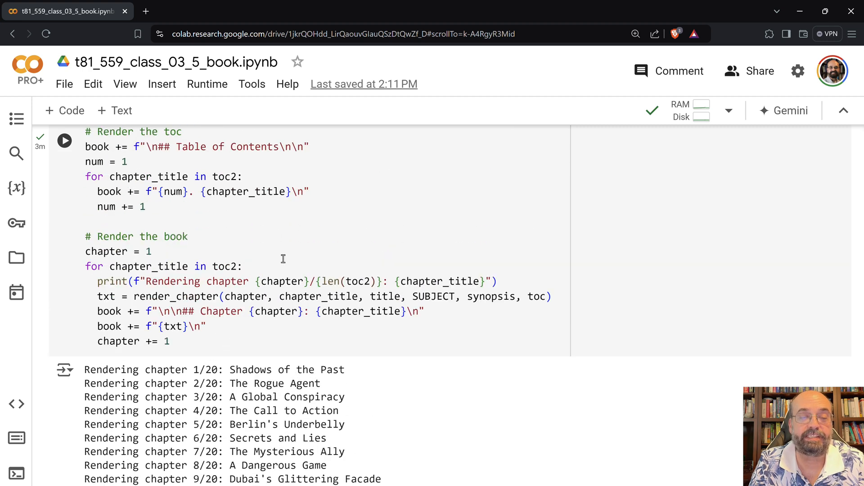
mouse_move(189, 335)
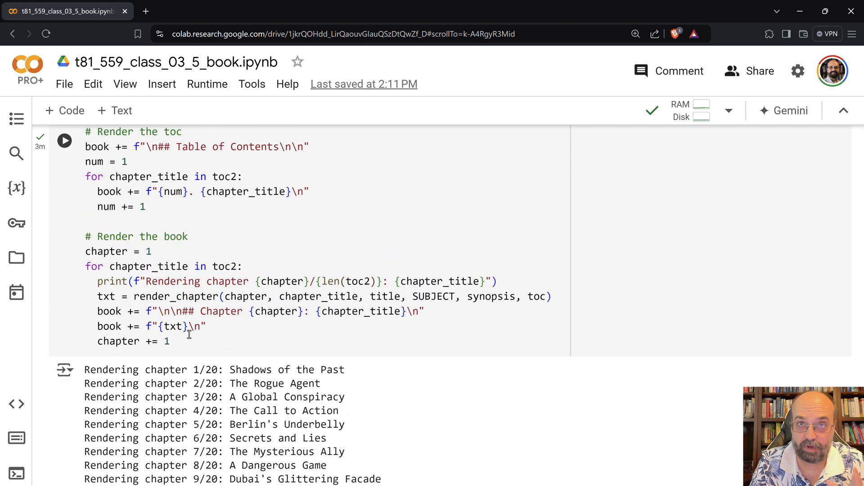
mouse_move(245, 281)
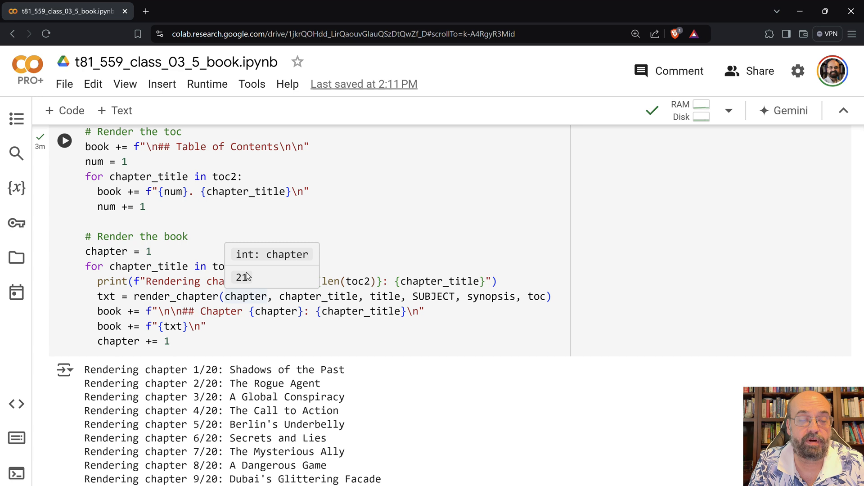
left_click(337, 297)
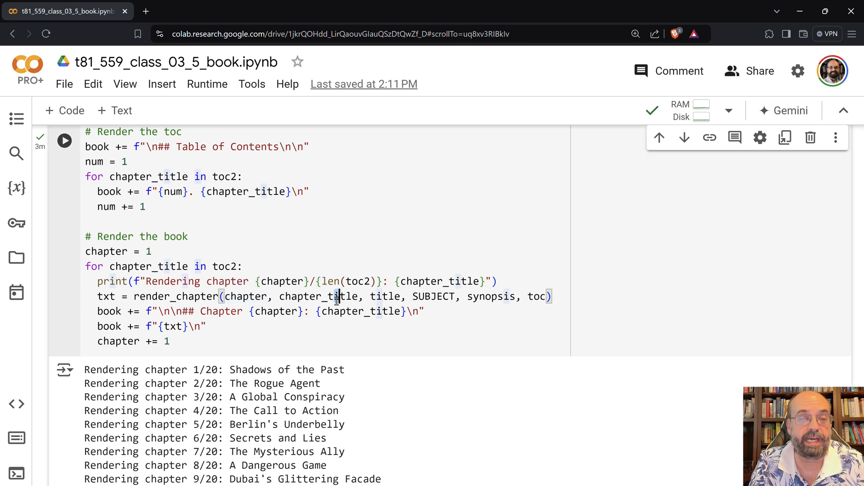
Scroll to the pdfkit conversion cell producing output.pdf and the files.download cell.
scroll("down", 3)
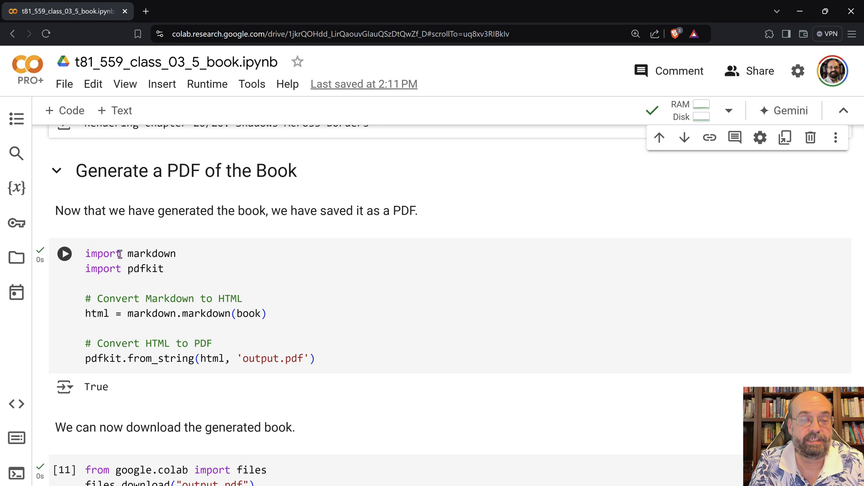
mouse_move(263, 242)
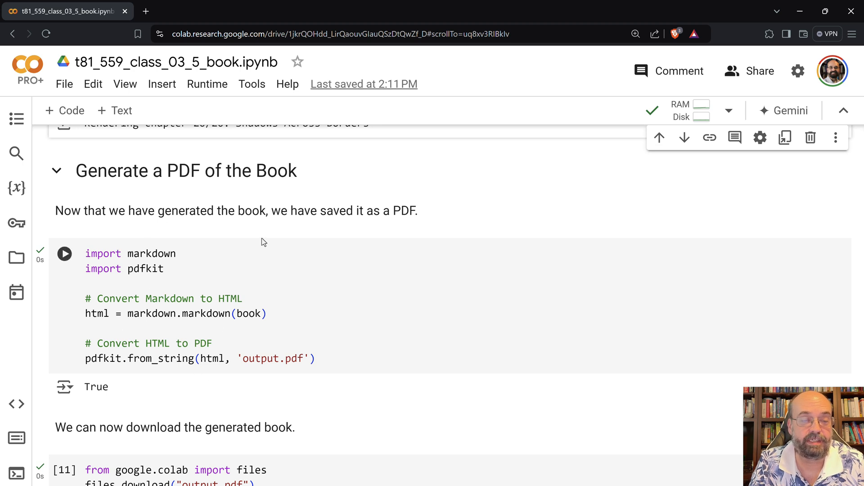
scroll("down", 3)
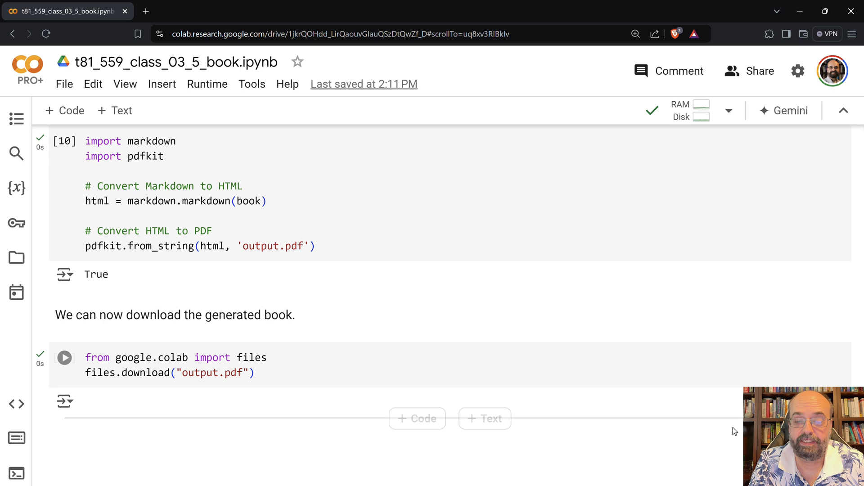
left_click(65, 357)
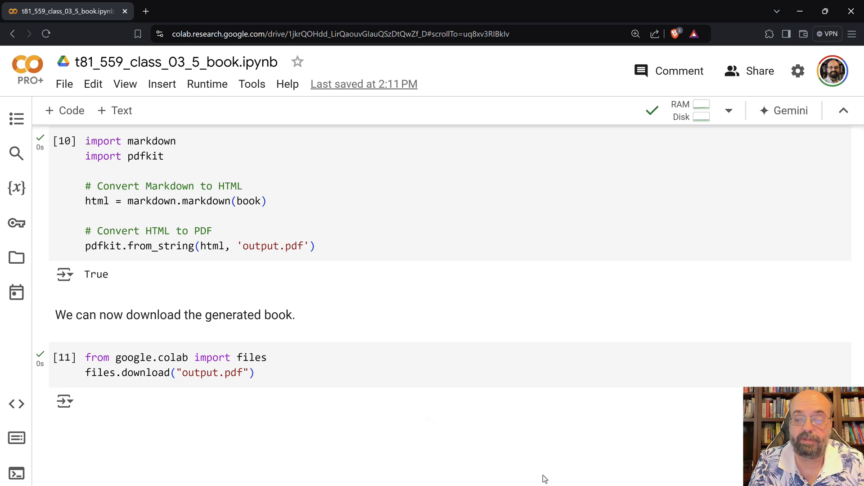